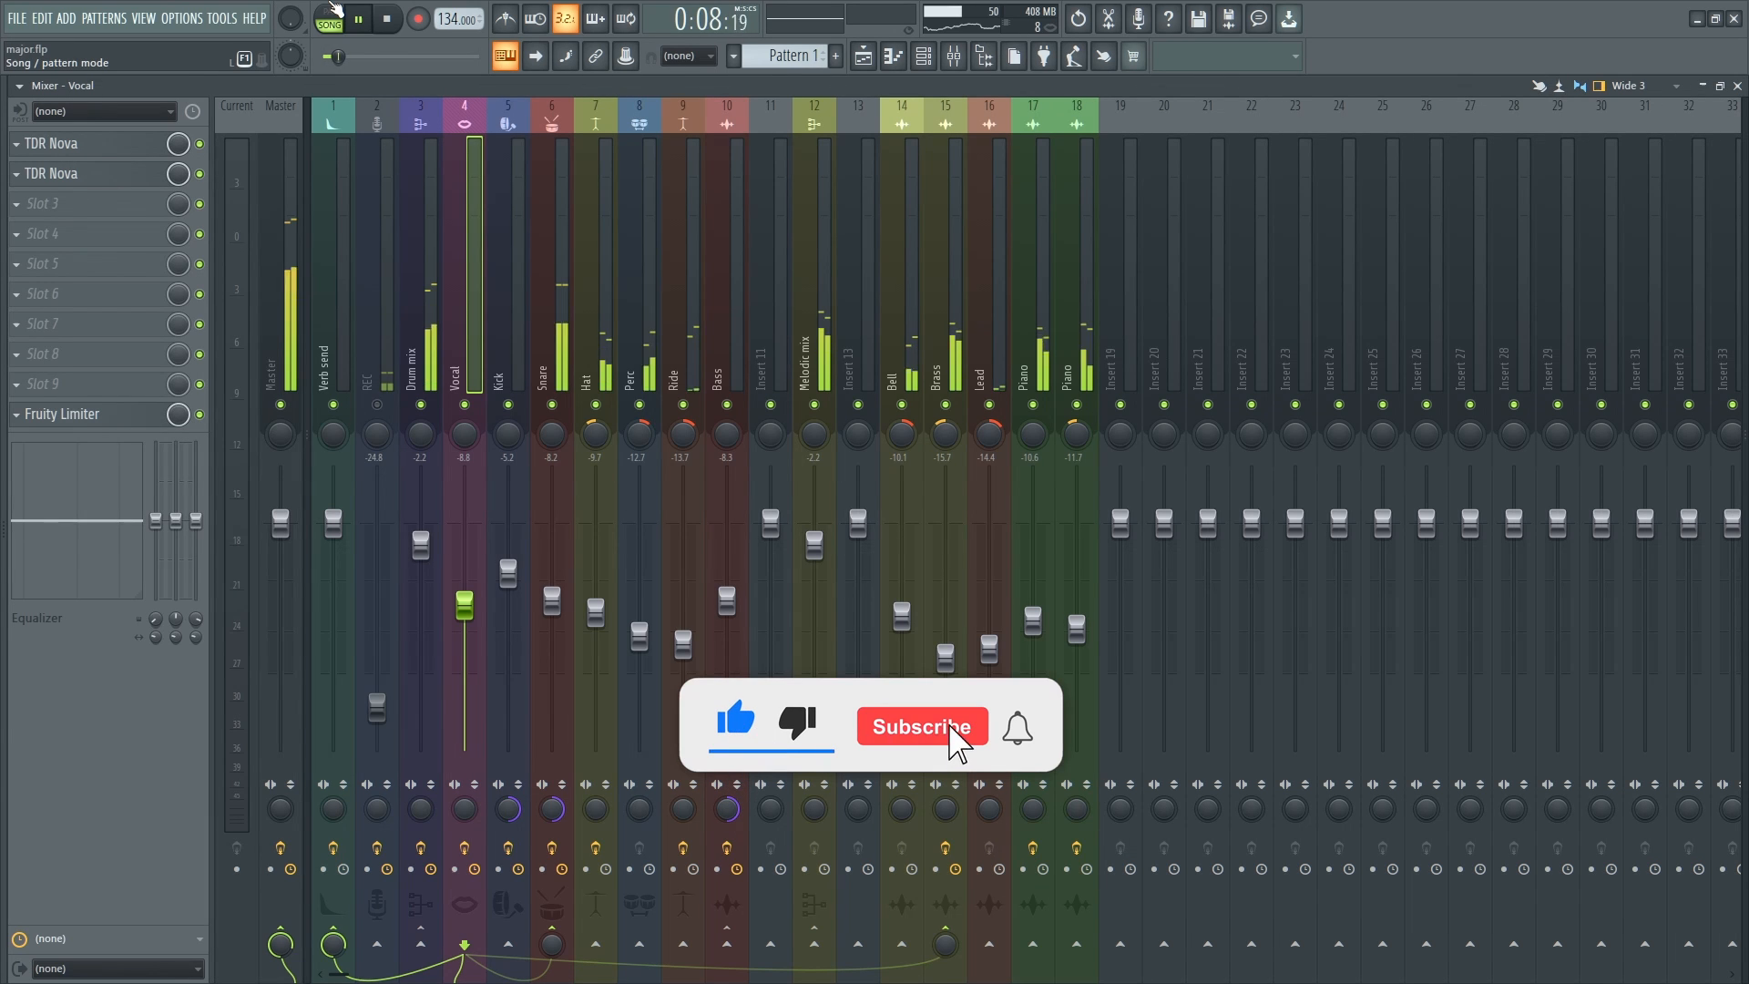
Stop playback of the song from the transport bar.
{"action": "left_click", "coordinate": [922, 727]}
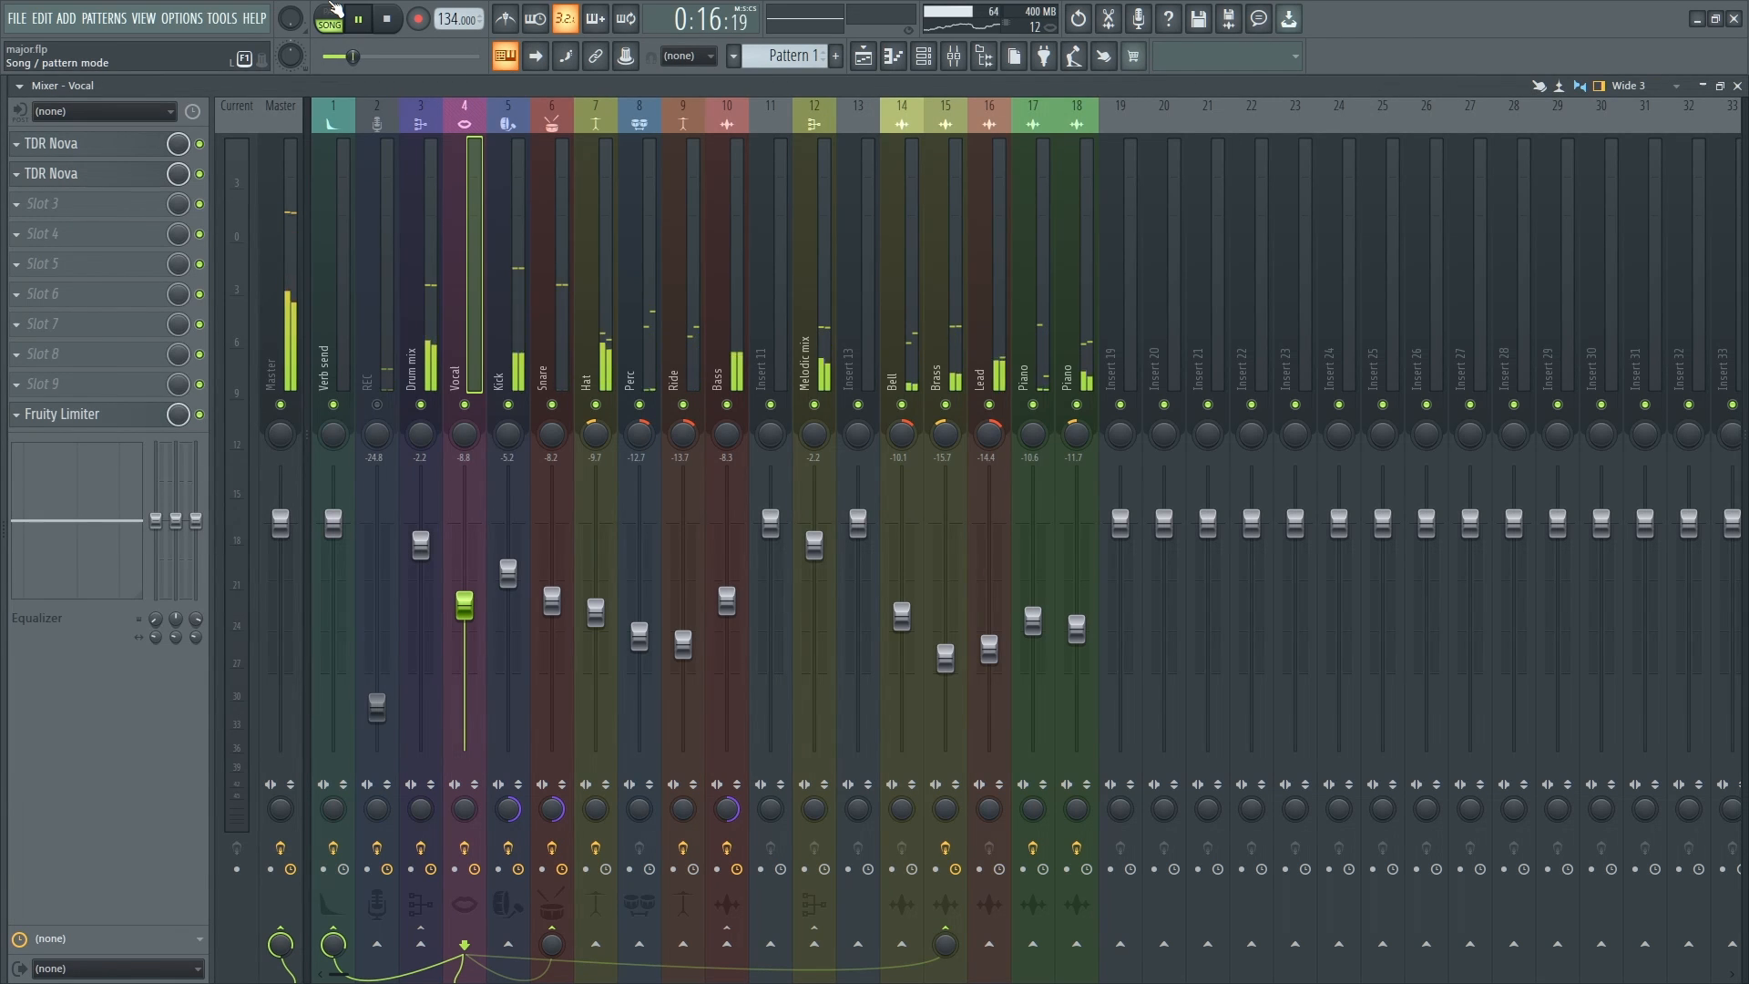
{"action": "left_click", "coordinate": [386, 19]}
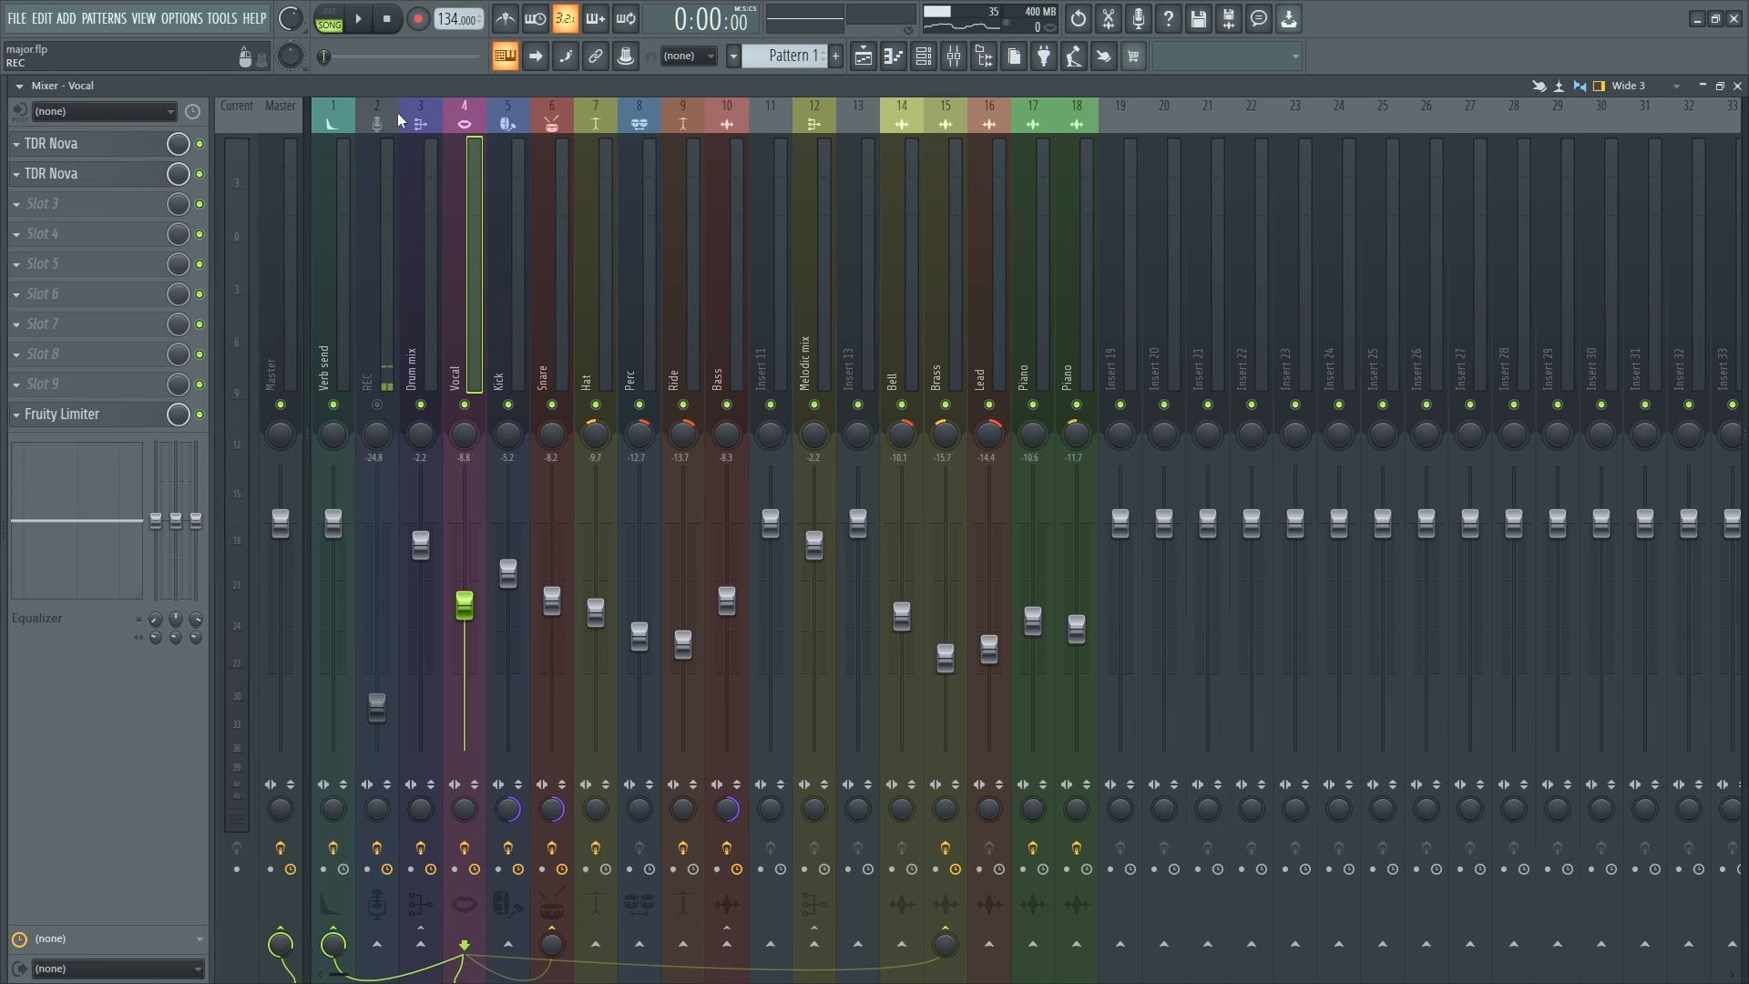
{"action": "left_click", "coordinate": [503, 57]}
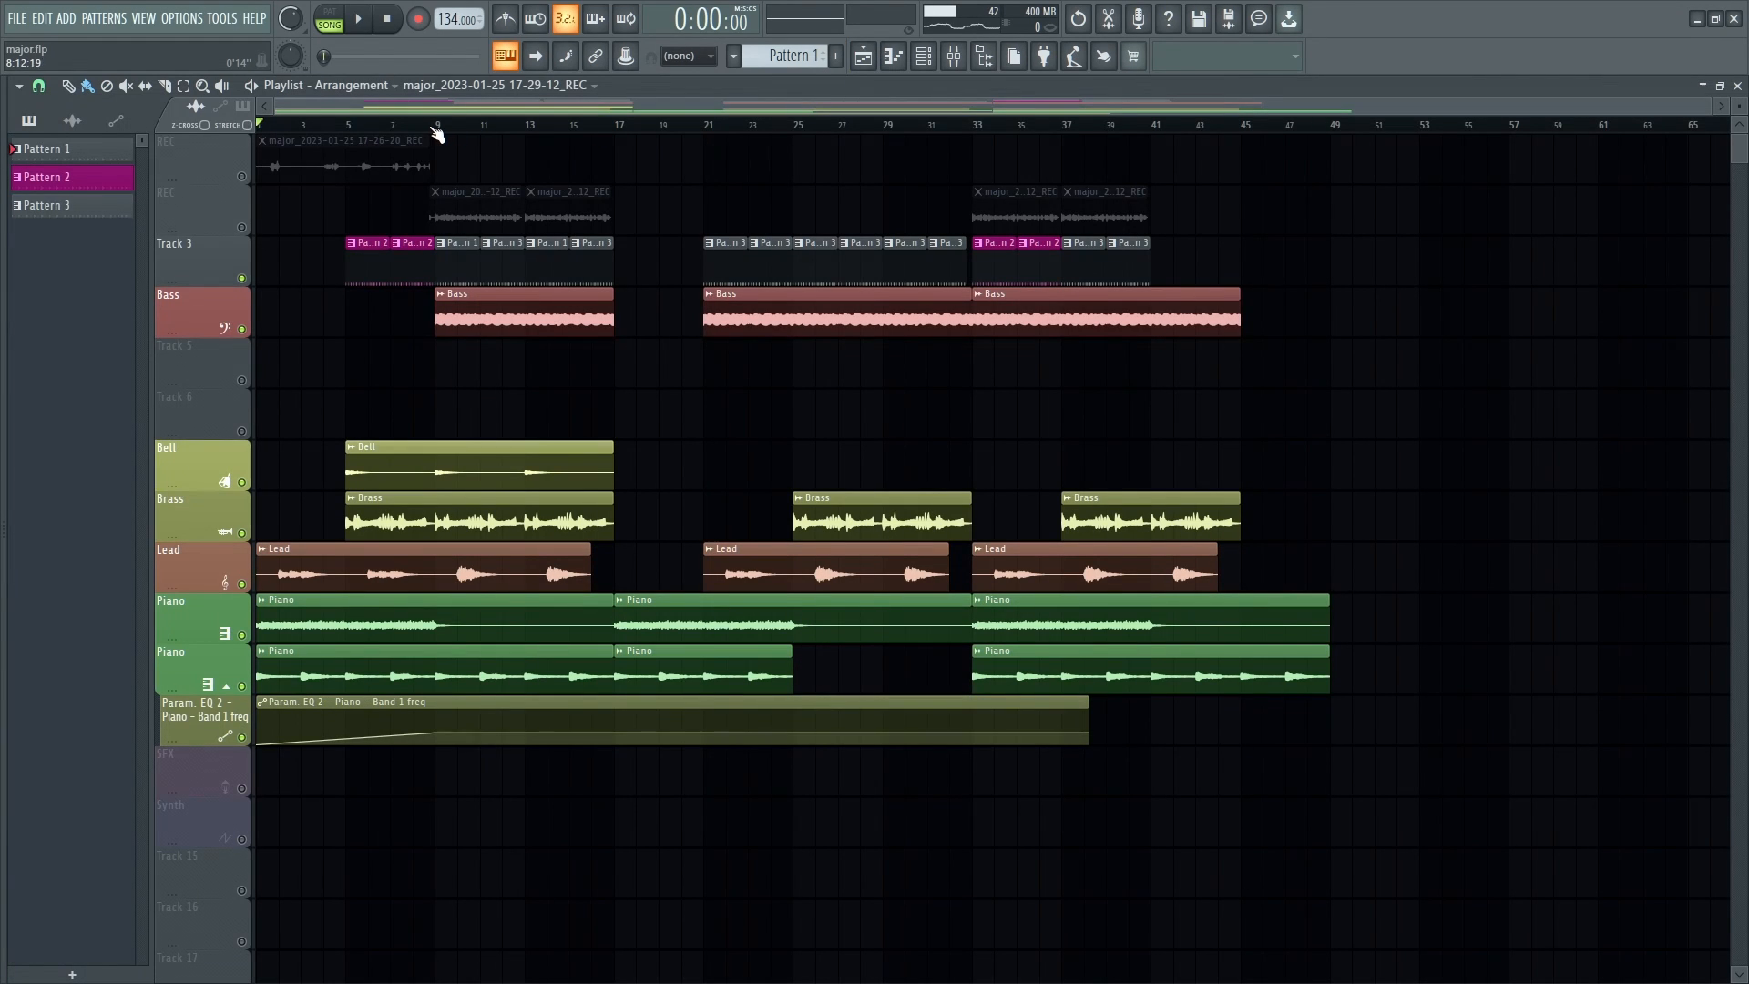
{"action": "left_click", "coordinate": [358, 18]}
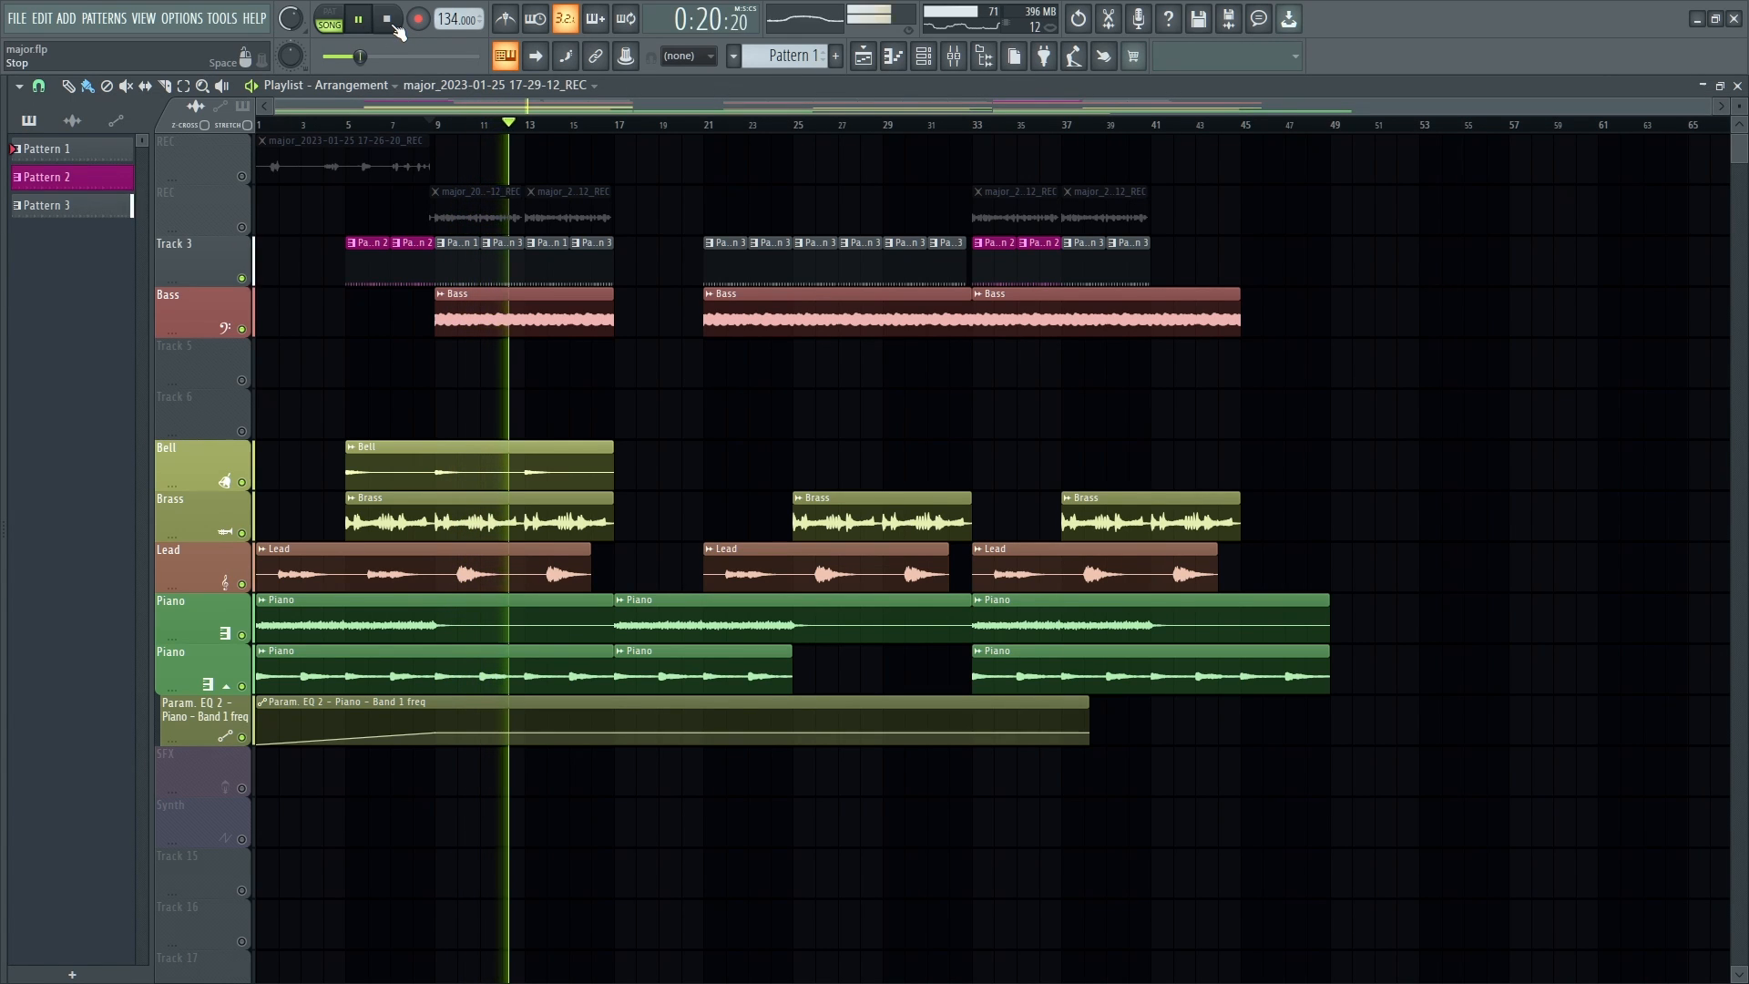
{"action": "left_click", "coordinate": [355, 20]}
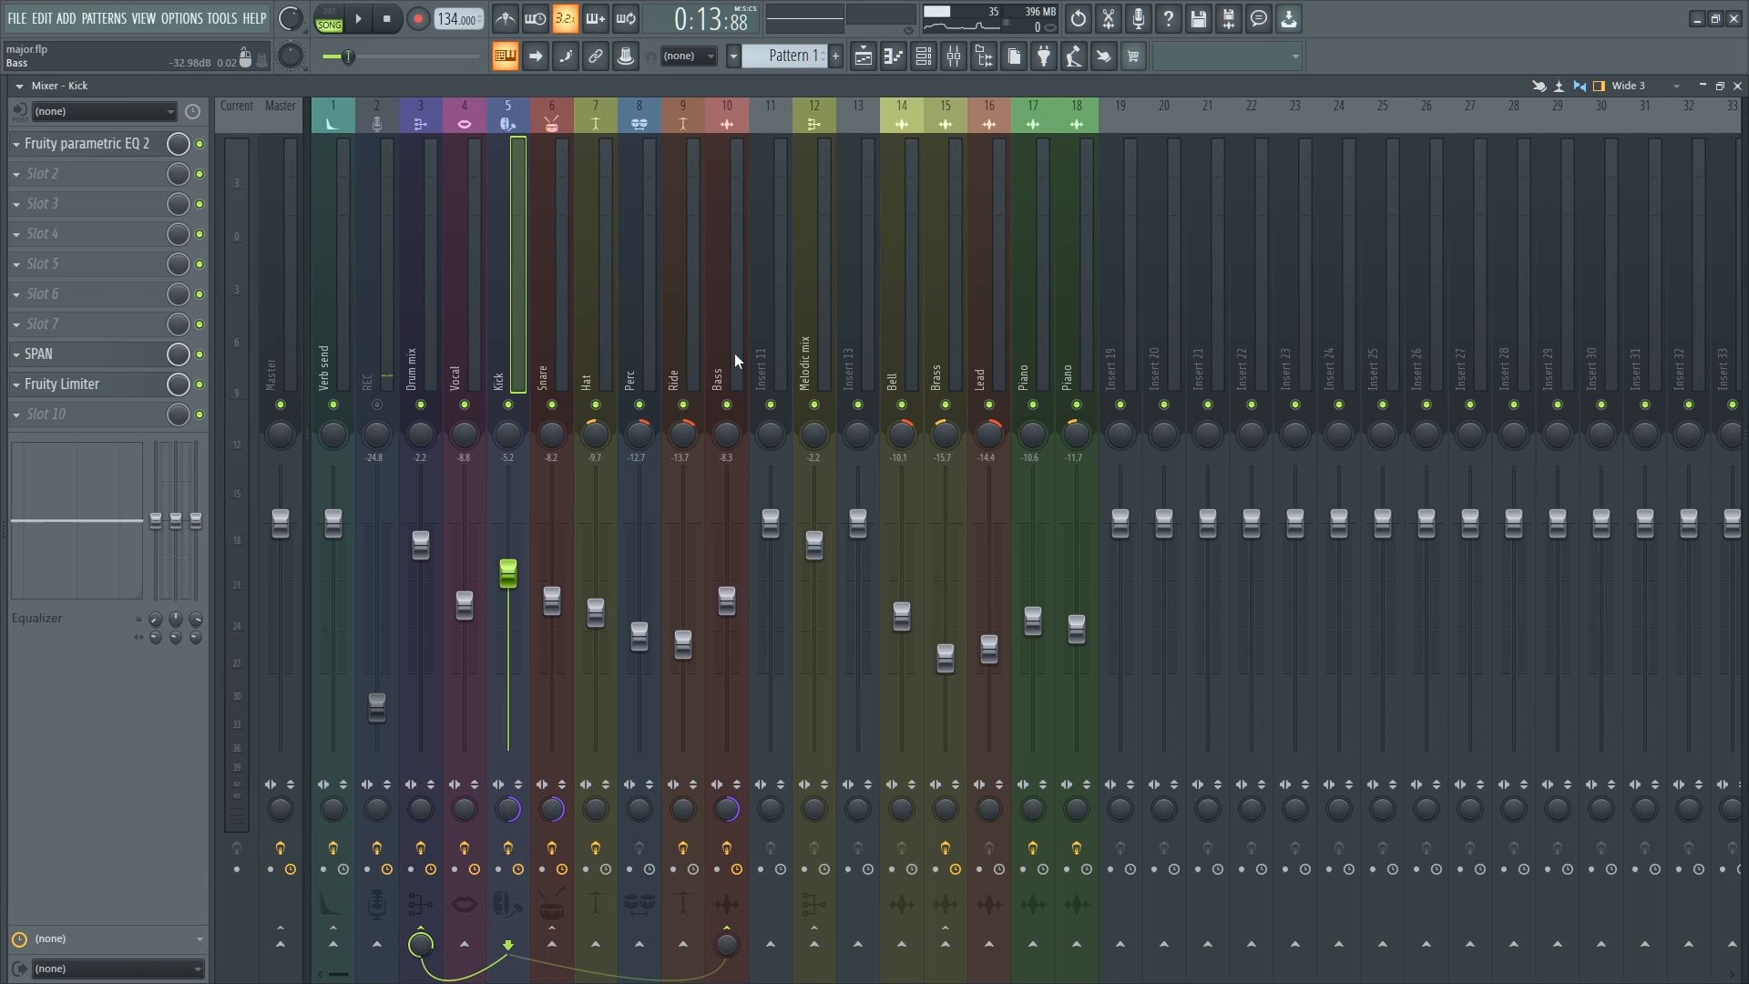
Bring up the Sidechain TDR Nova effect slot on the Bass mixer insert.
{"action": "left_click", "coordinate": [727, 368]}
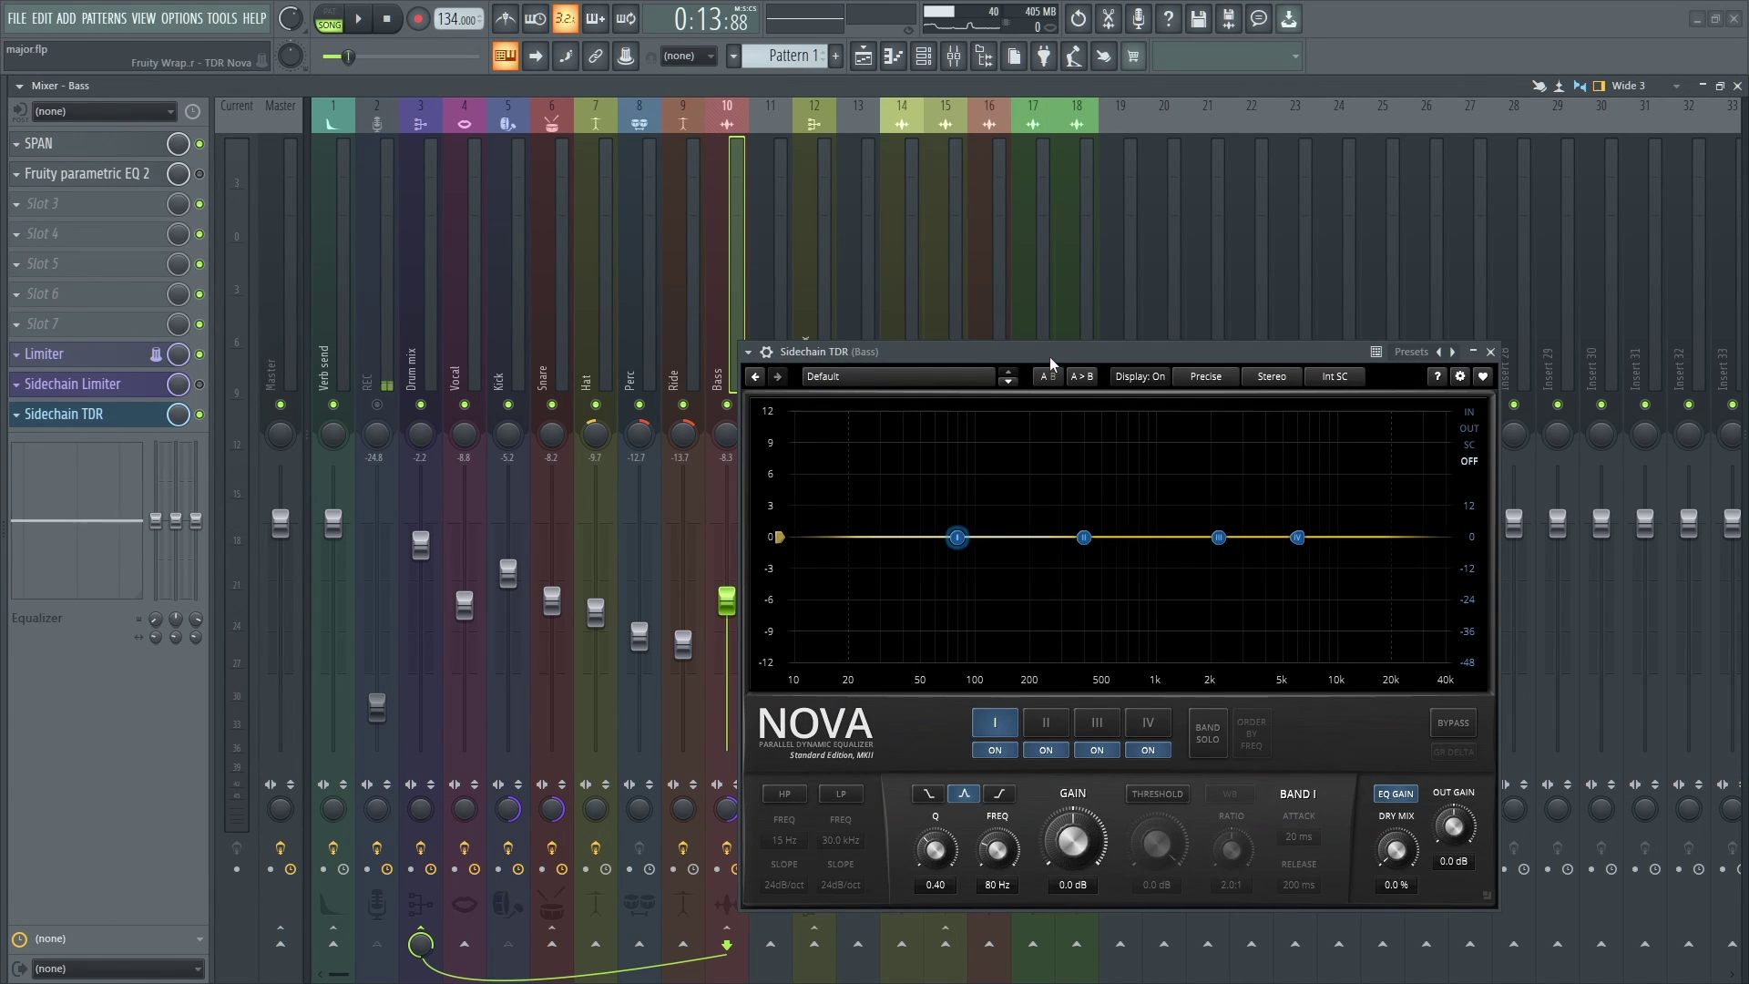
Move the Nova window left and switch its level meter to the SC (sidechain) signal.
{"action": "left_click_drag", "start_coordinate": [1049, 351], "coordinate": [720, 159]}
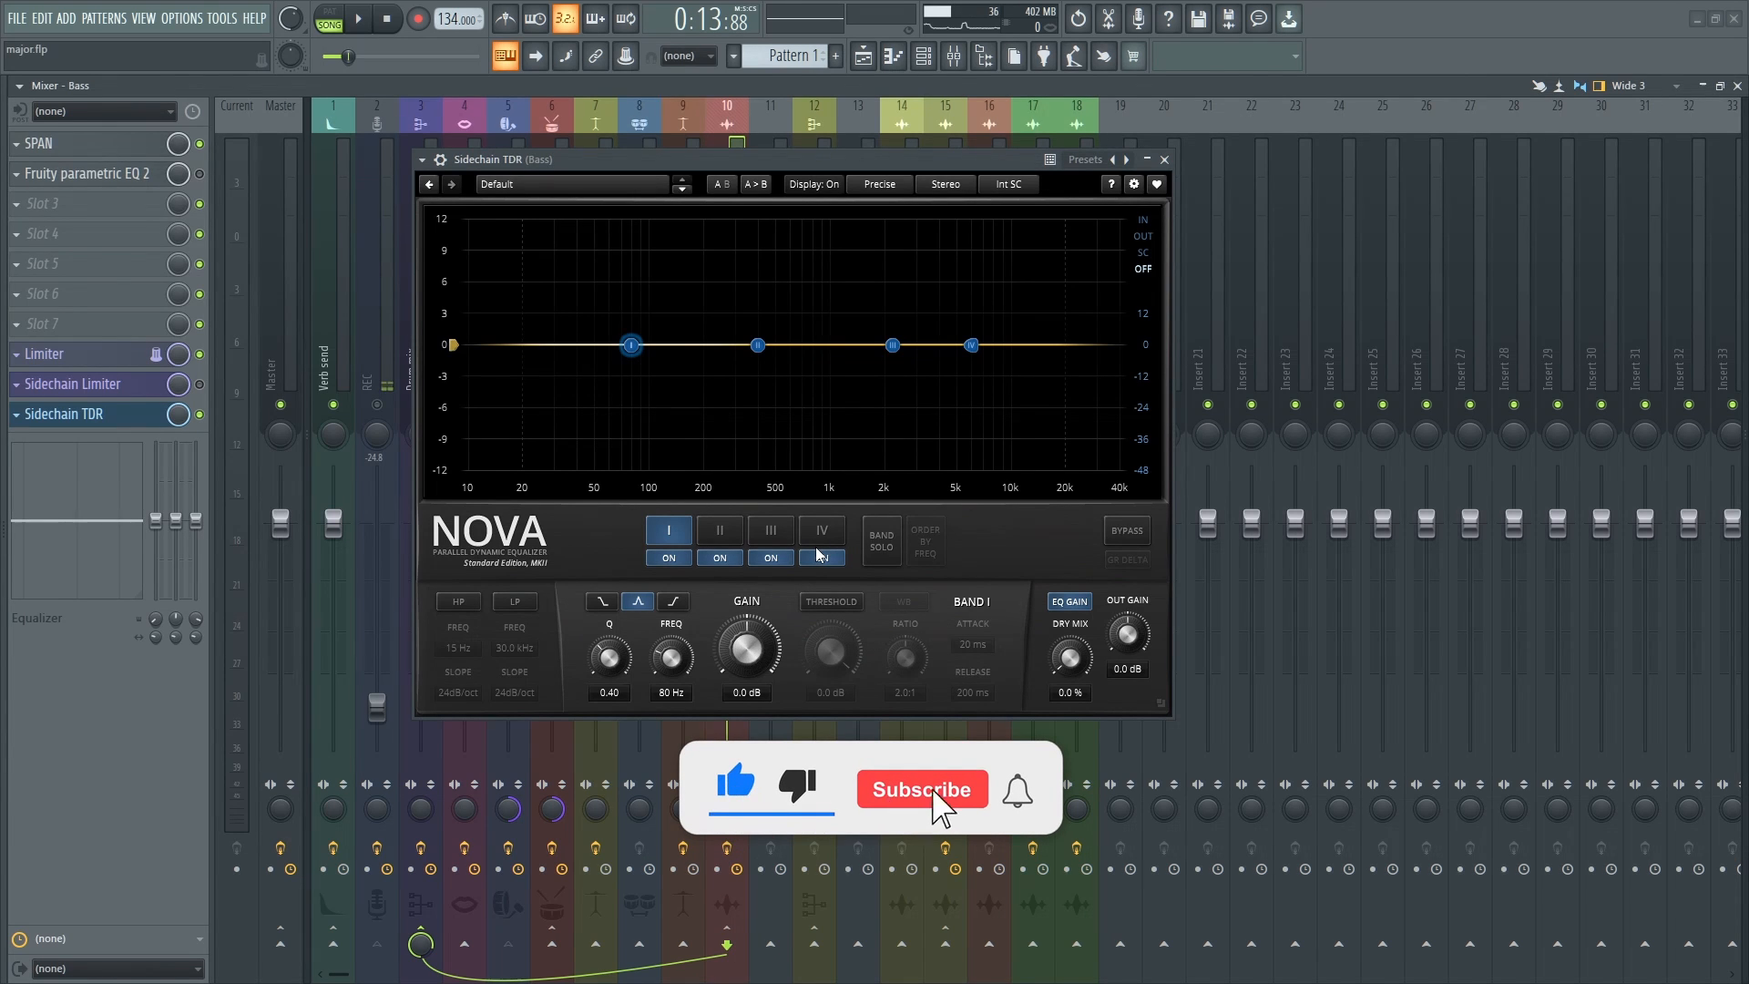
{"action": "left_click", "coordinate": [922, 789]}
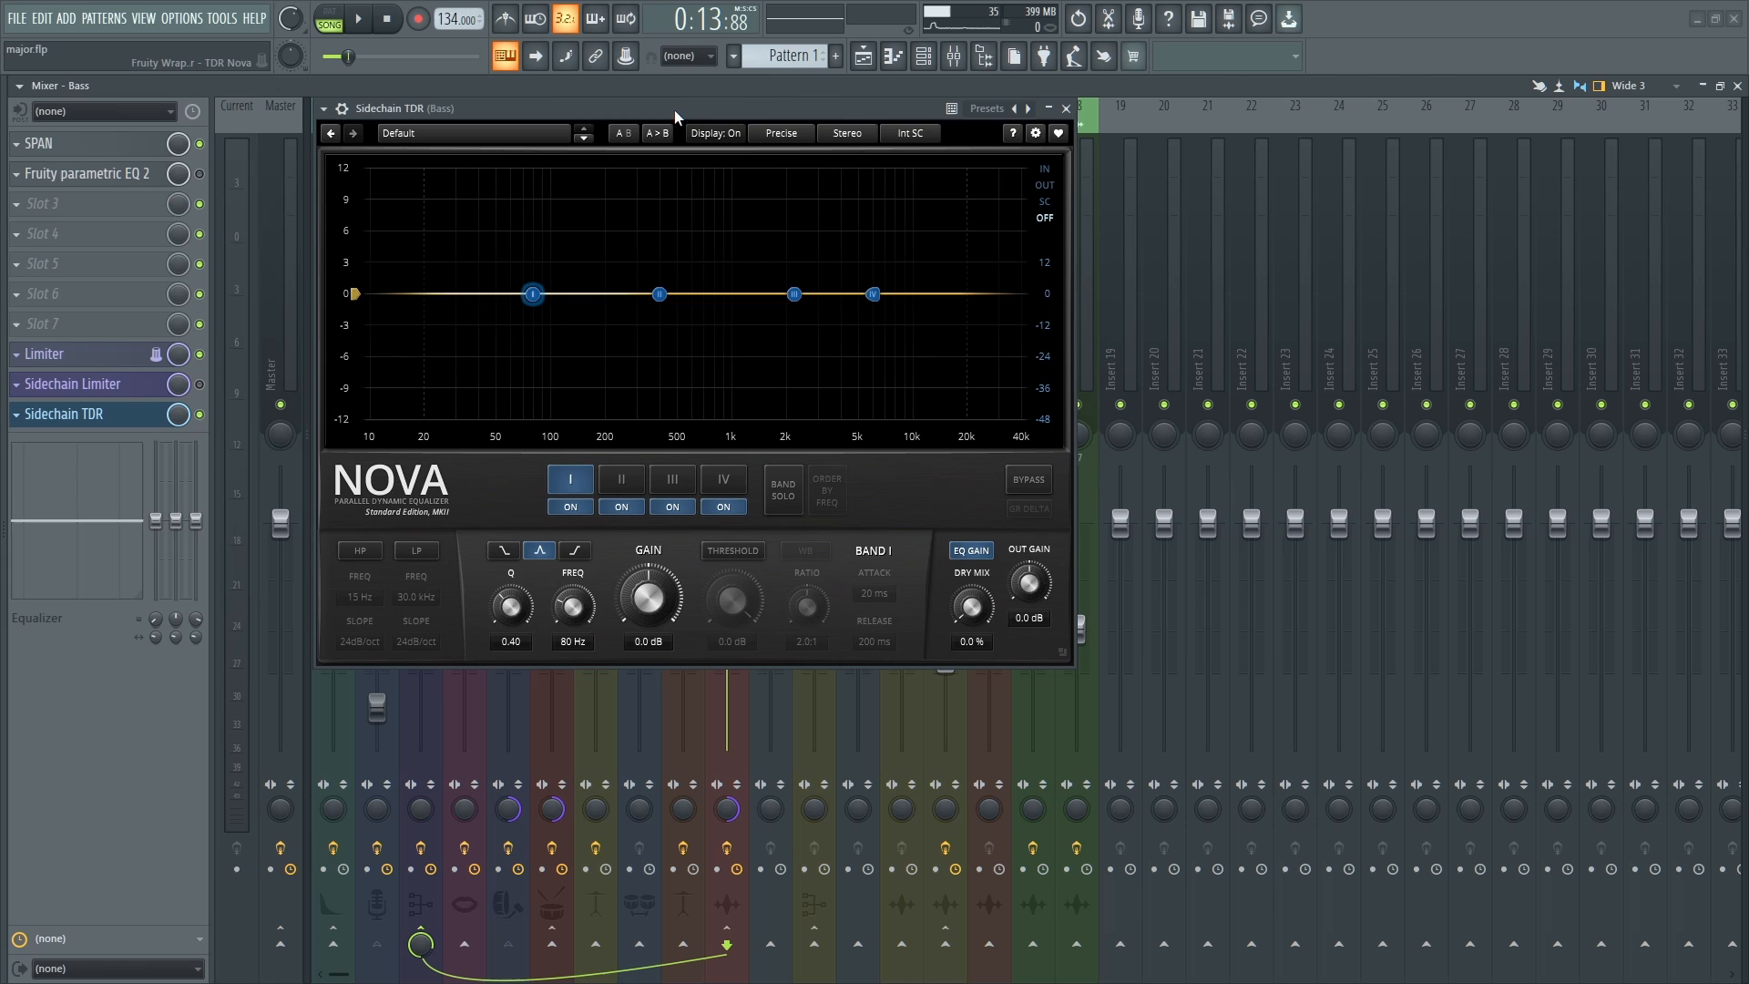
{"action": "left_click_drag", "start_coordinate": [674, 107], "coordinate": [634, 121]}
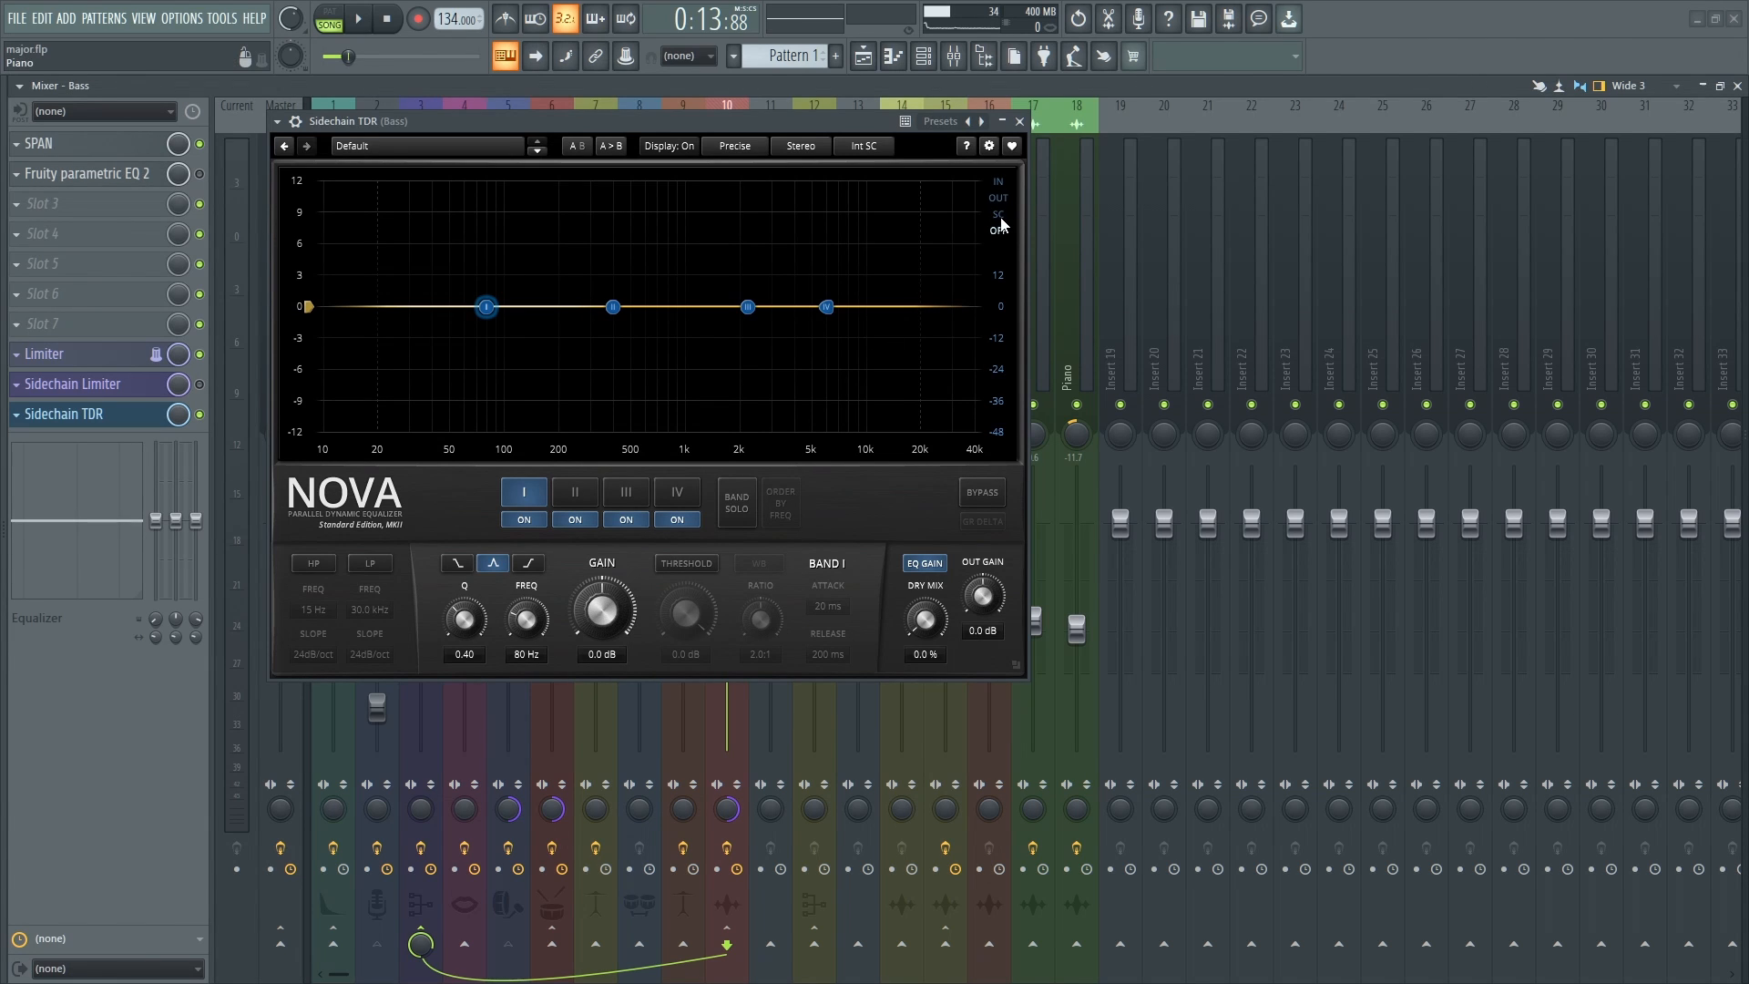
{"action": "left_click", "coordinate": [997, 215]}
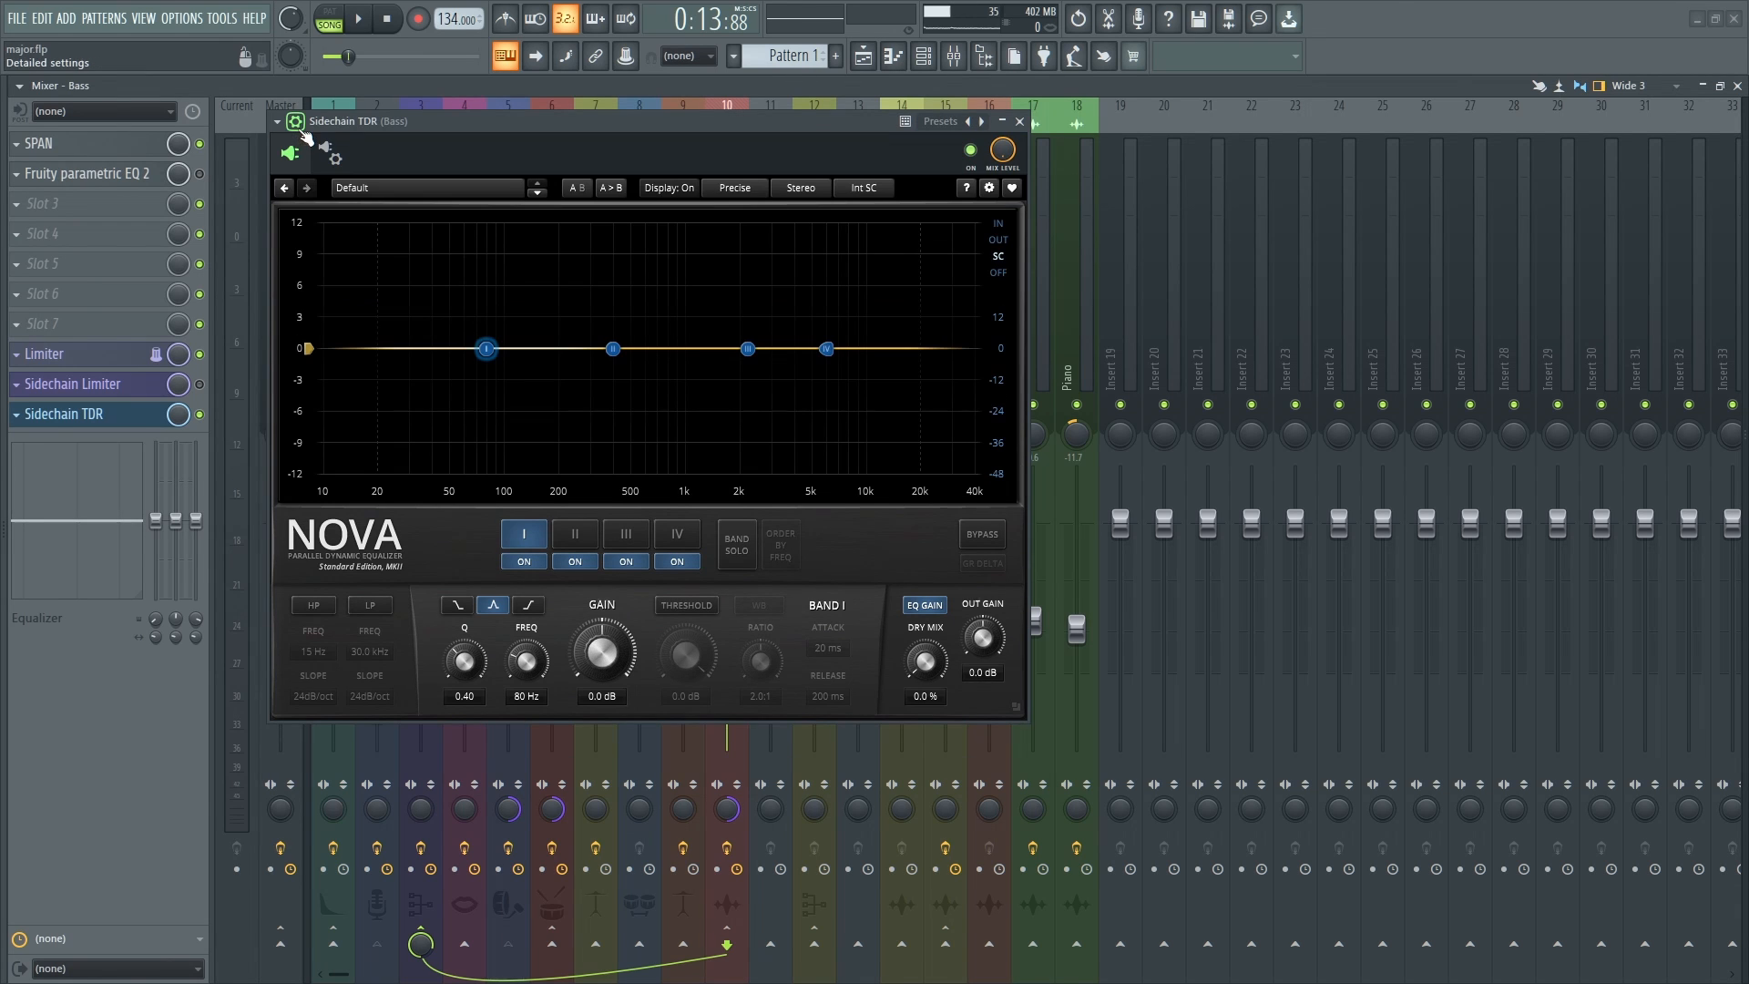
Route wrapper sidechain input 1 into Nova's sidechain connection and return to the EQ view.
{"action": "left_click", "coordinate": [332, 154]}
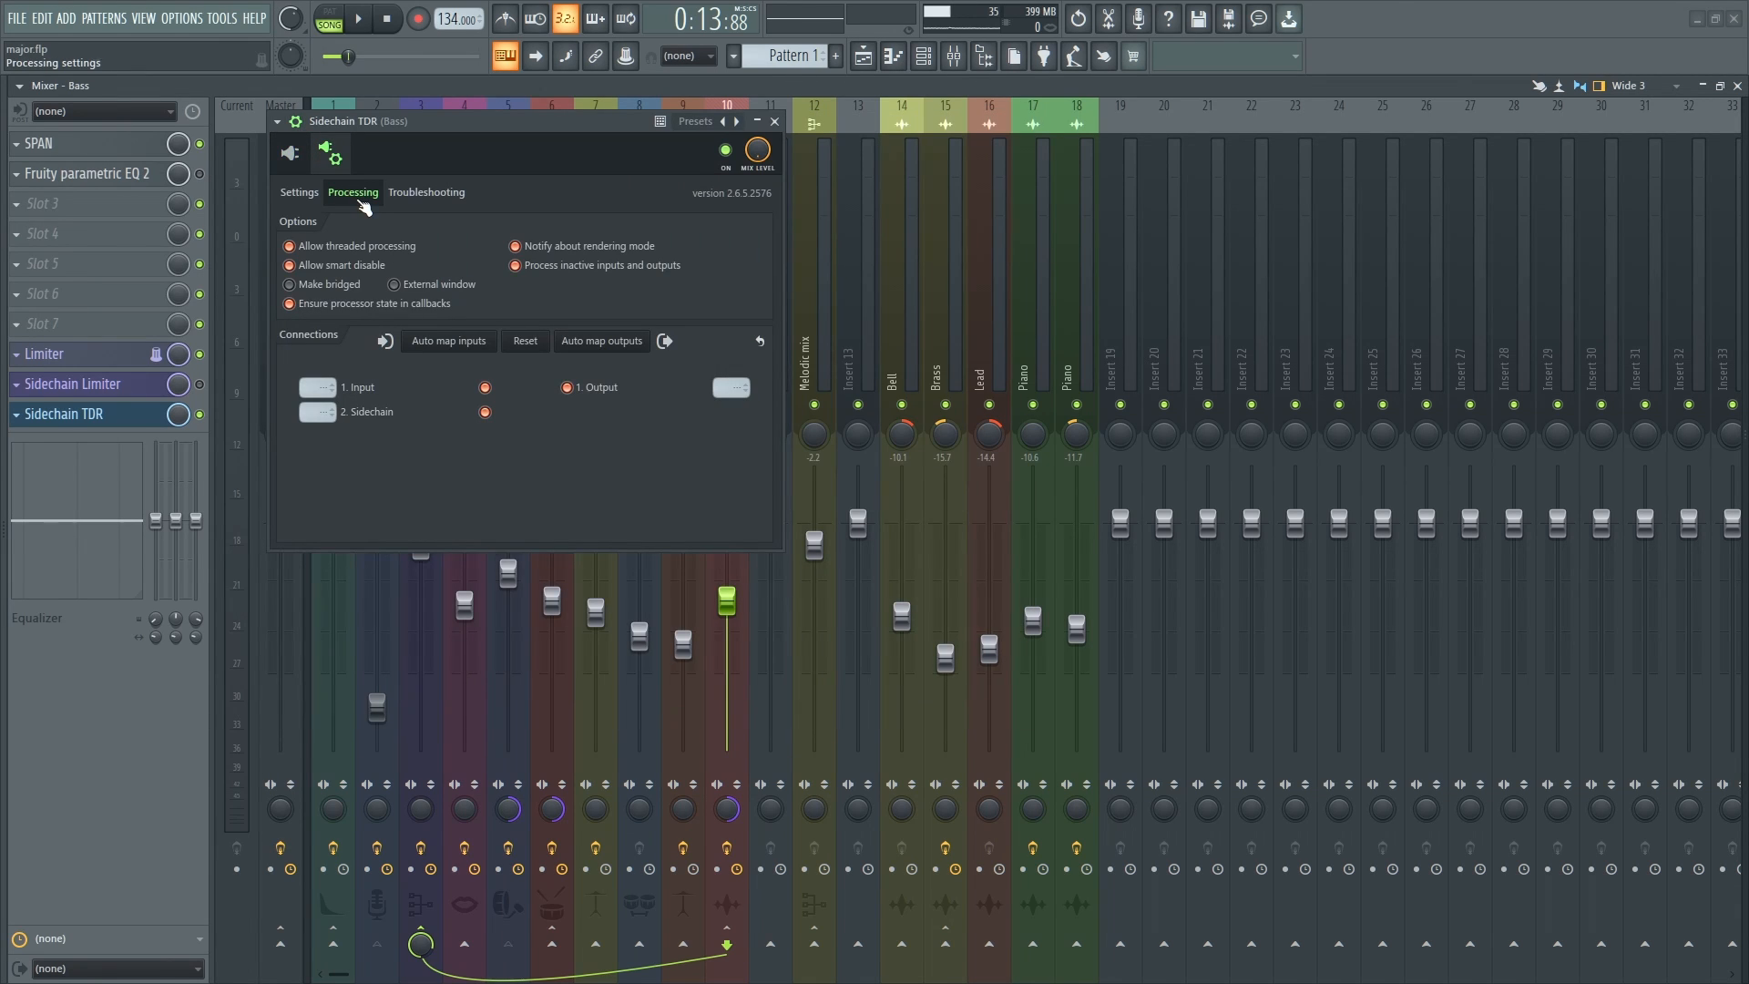
{"action": "mouse_move", "coordinate": [448, 340]}
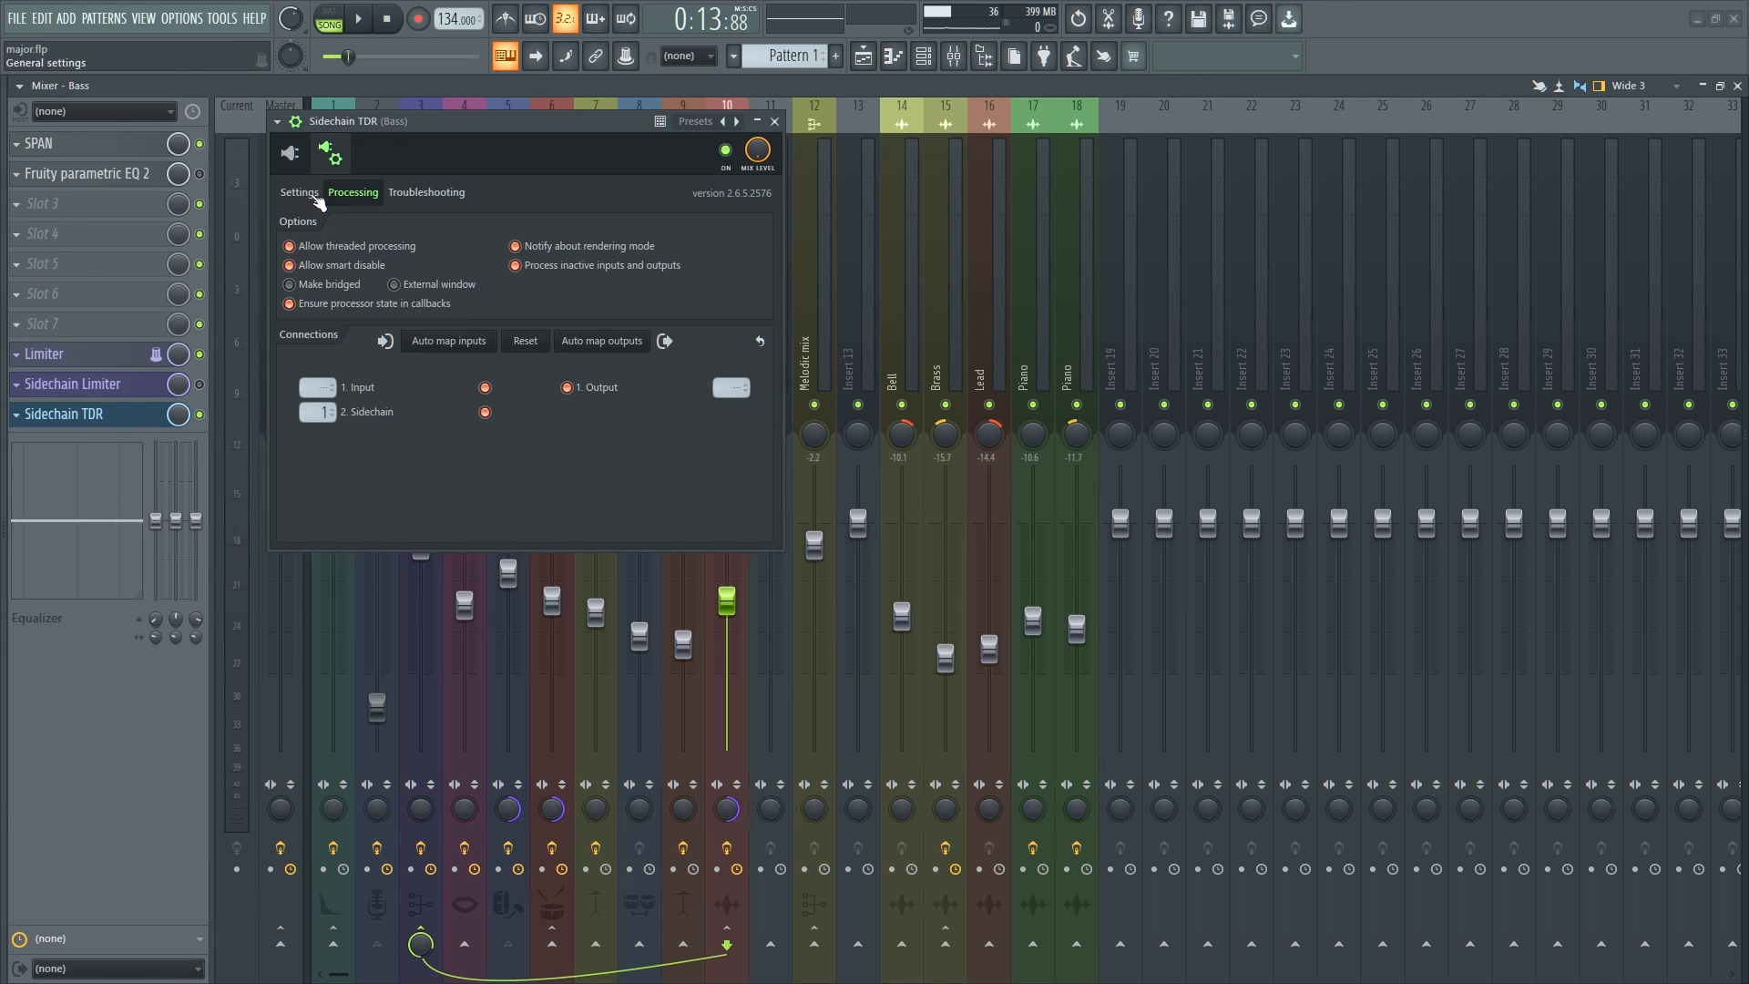
{"action": "left_click", "coordinate": [290, 153]}
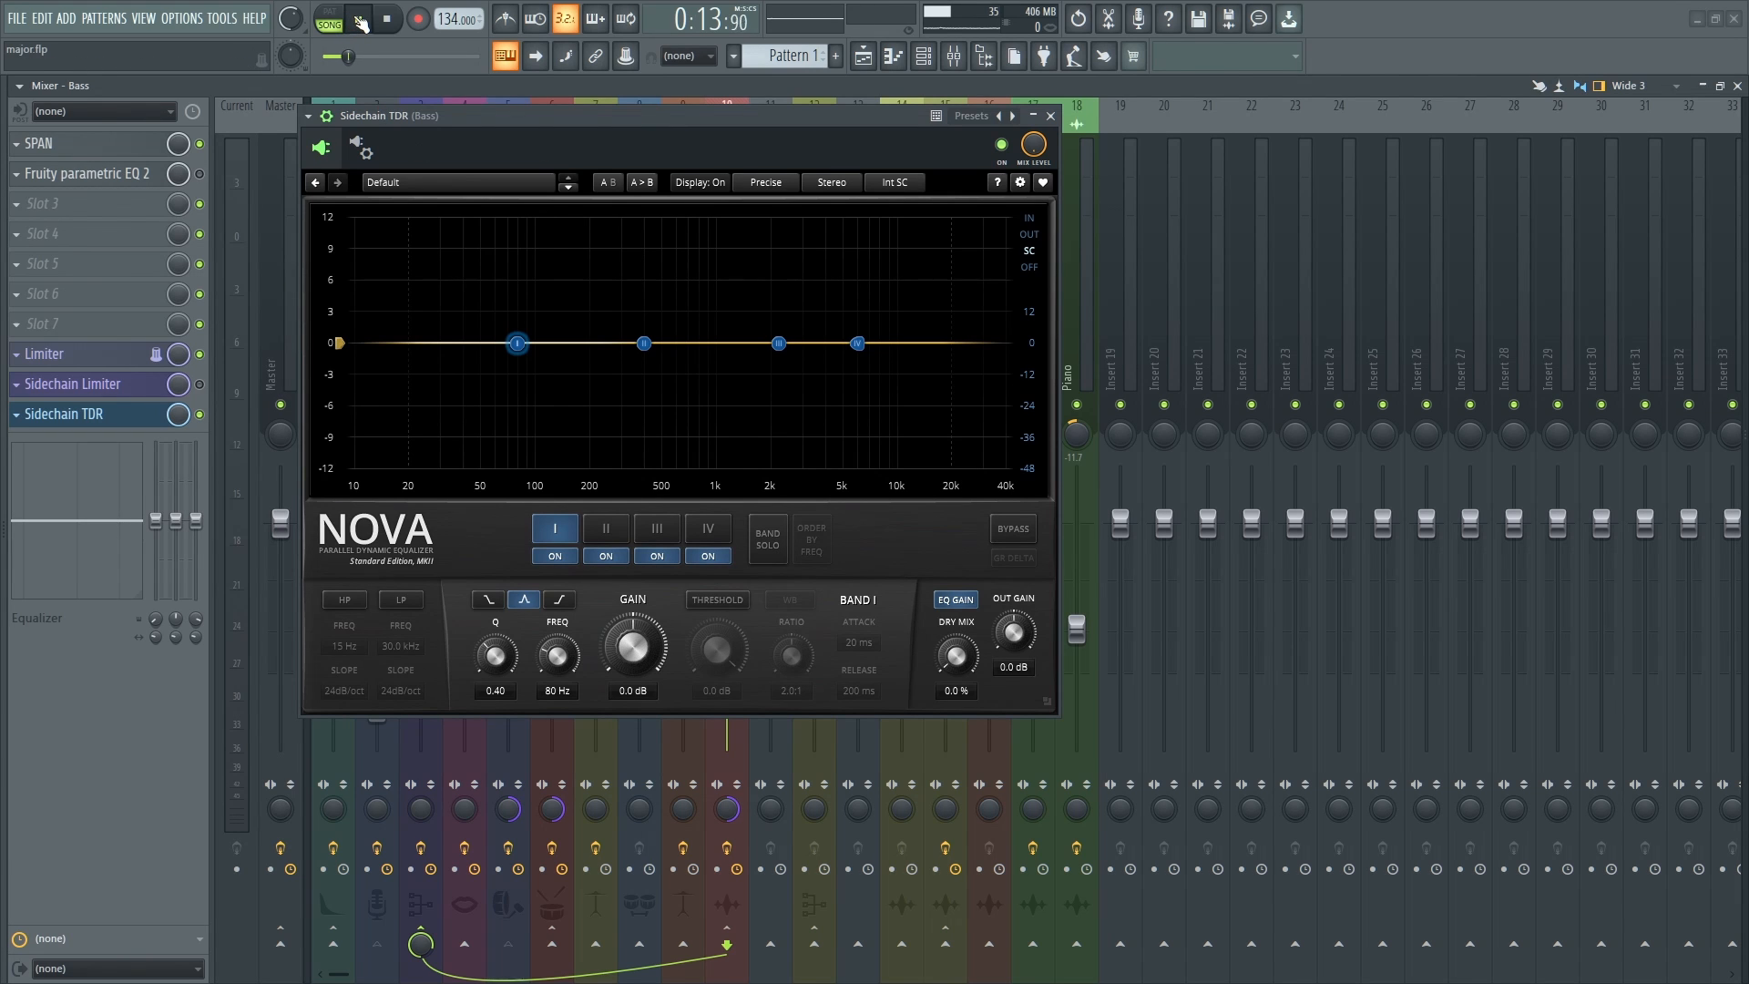
Audition the bass briefly, then cut Nova's band I to about -3.2 dB near 61 Hz.
{"action": "left_click", "coordinate": [356, 19]}
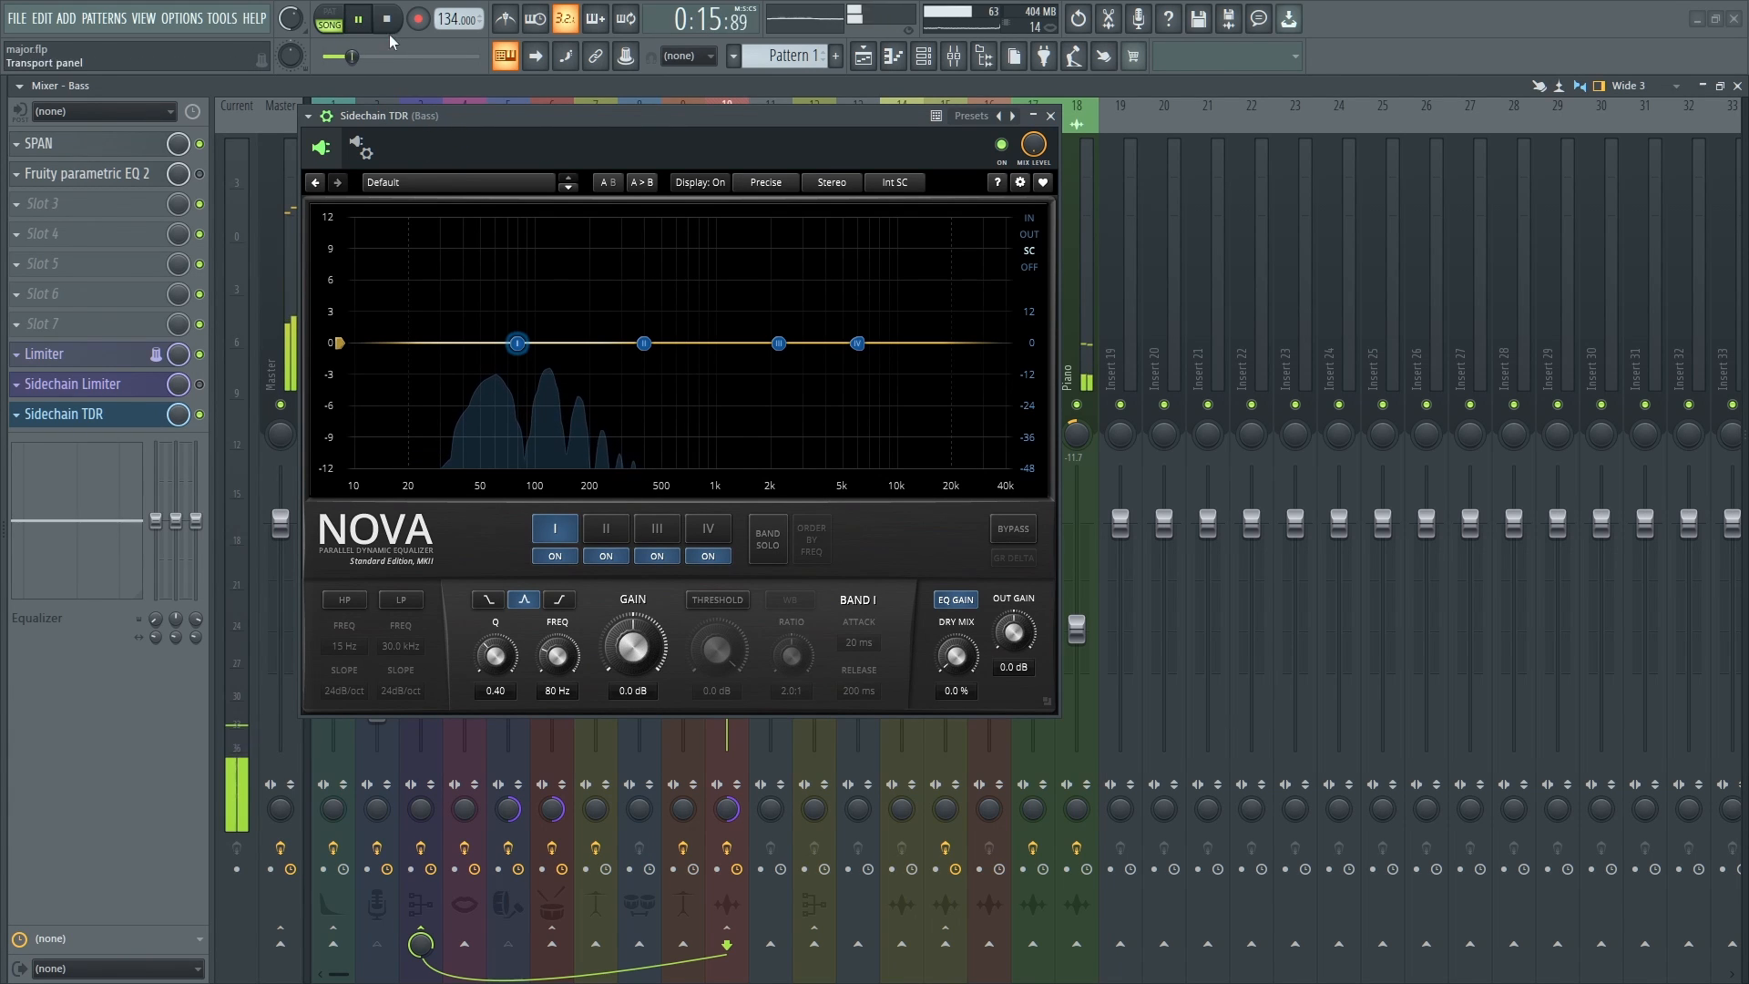
{"action": "left_click", "coordinate": [355, 18]}
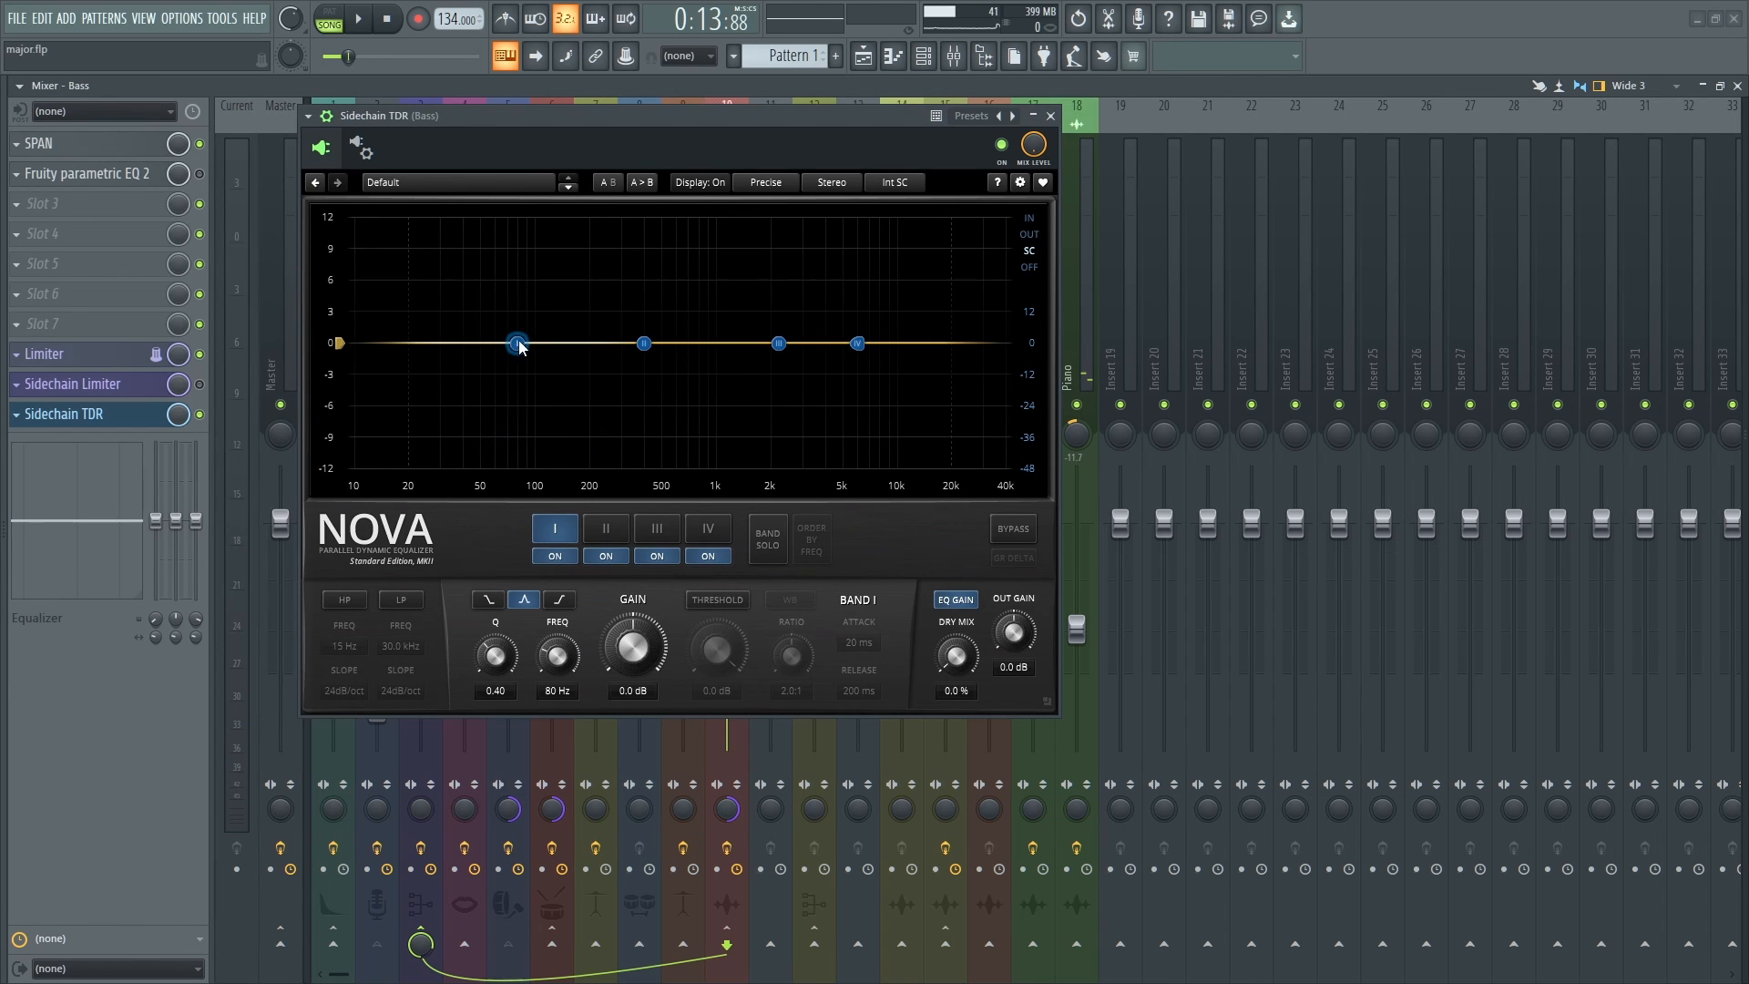
{"action": "left_click_drag", "start_coordinate": [517, 342], "coordinate": [508, 343]}
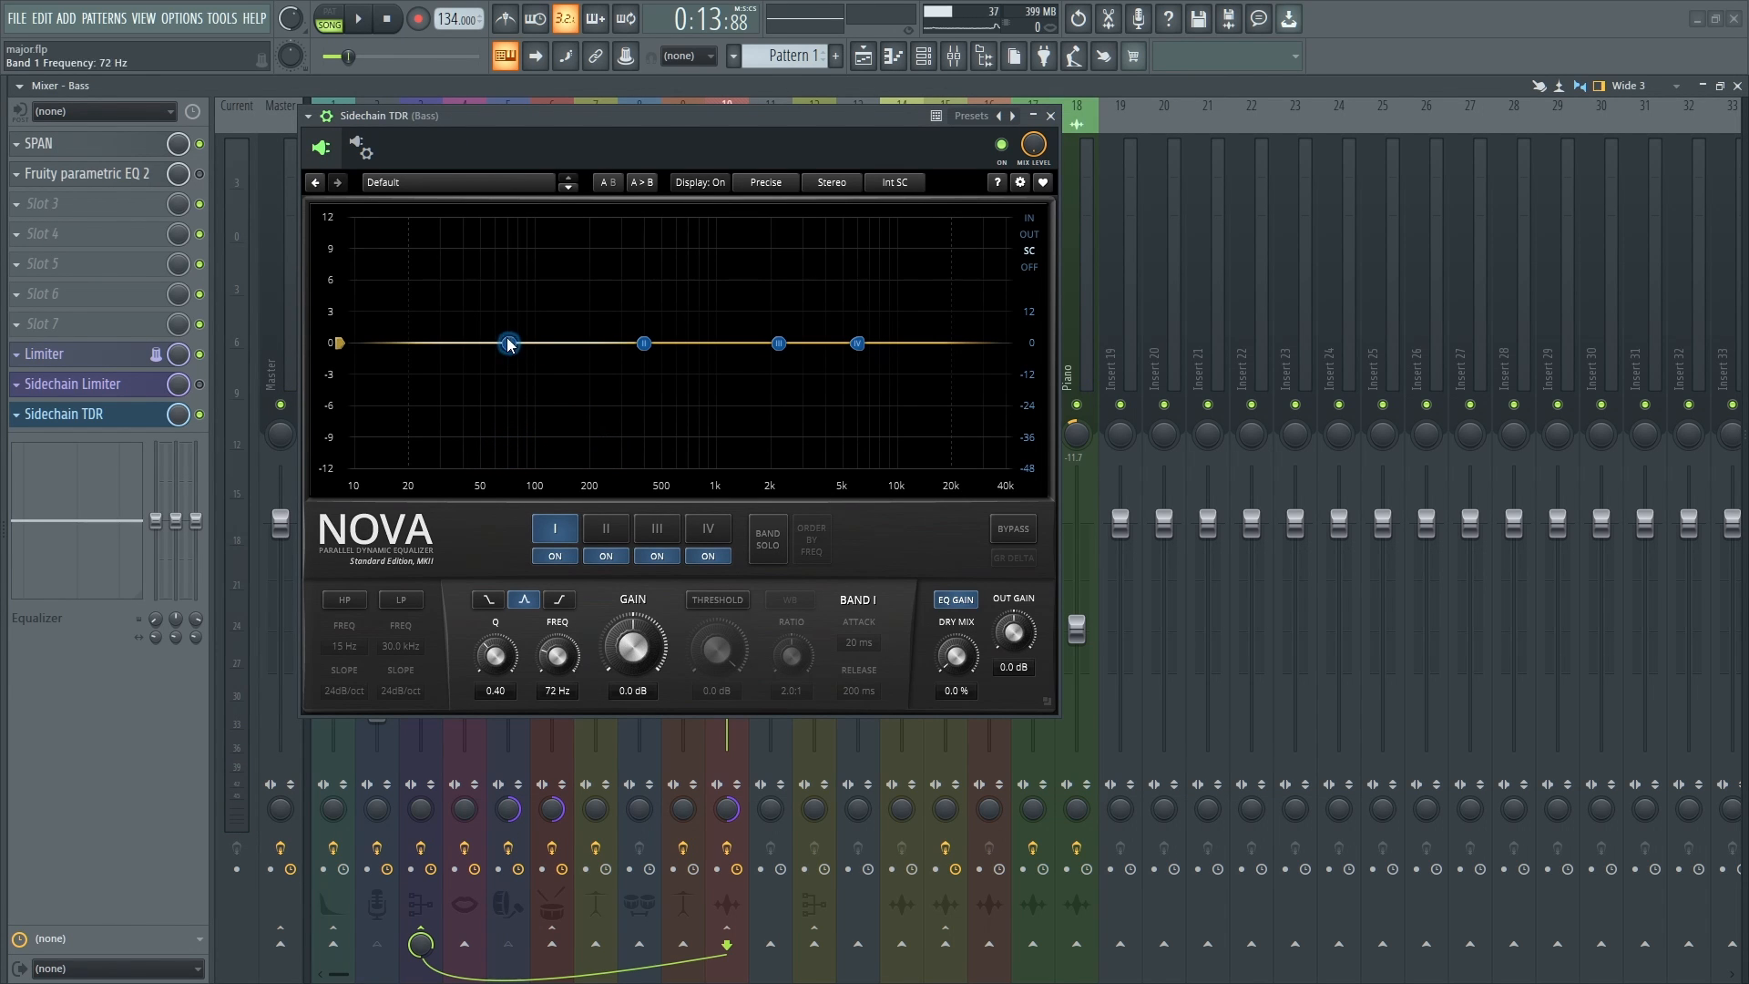
{"action": "left_click_drag", "start_coordinate": [509, 345], "coordinate": [492, 344]}
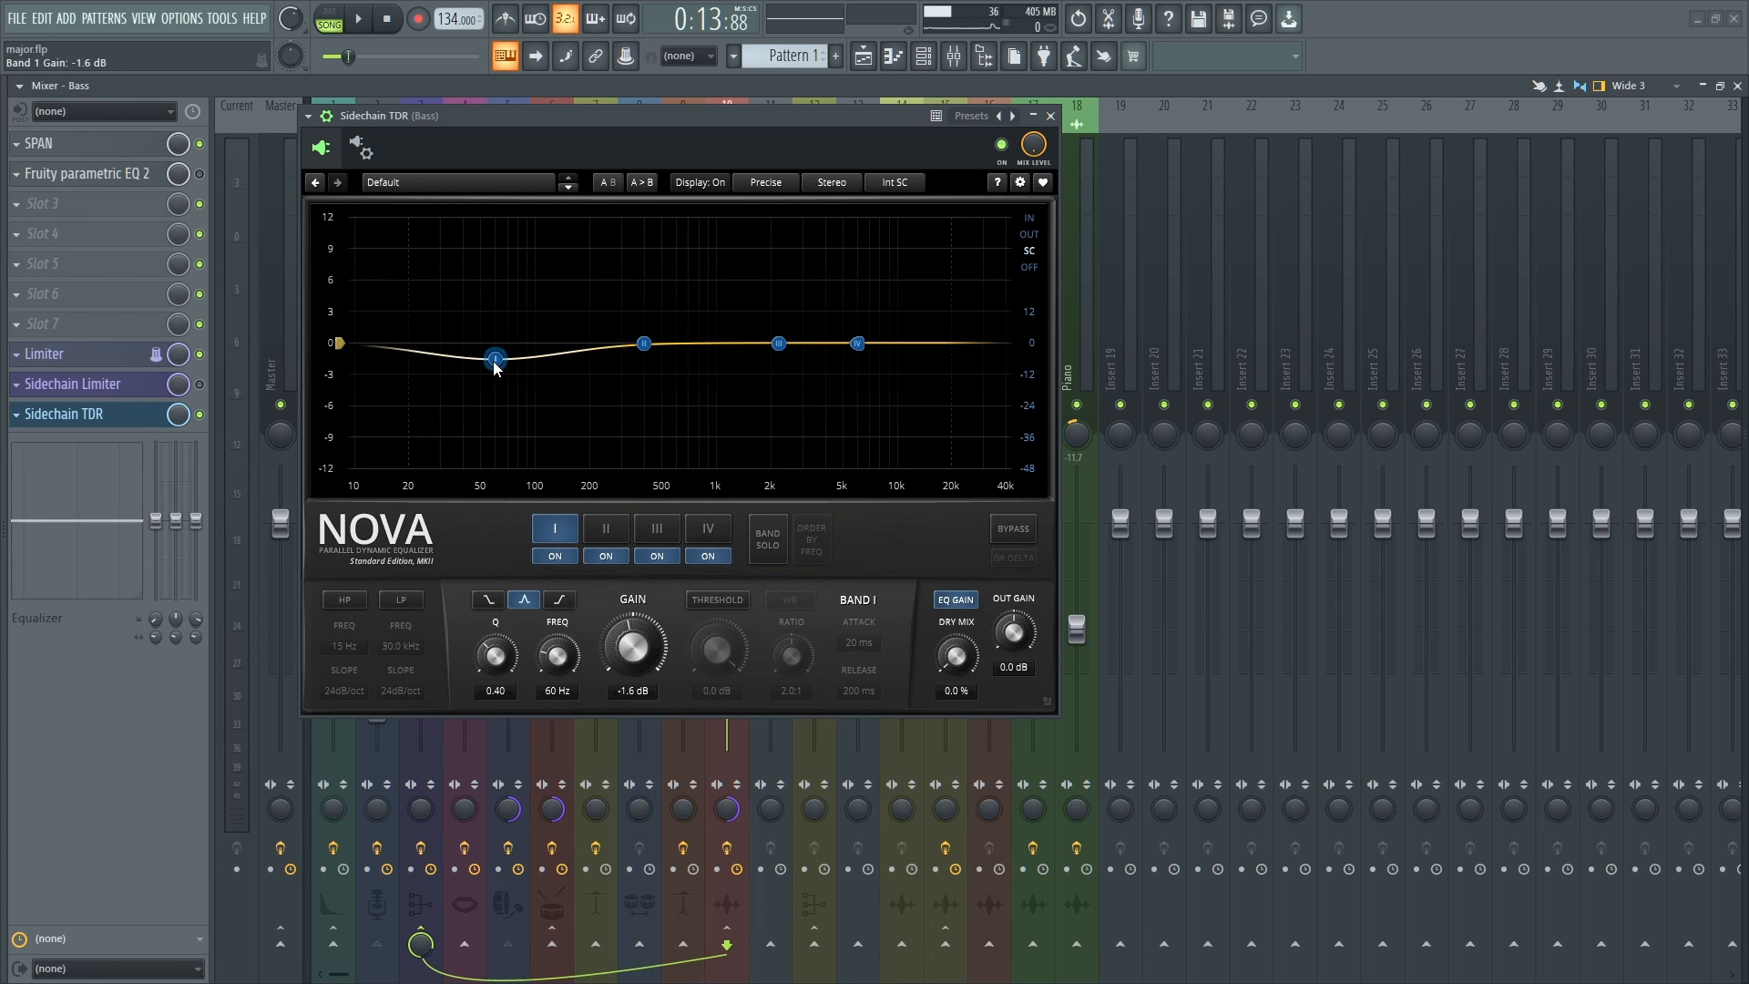
{"action": "left_click_drag", "start_coordinate": [496, 359], "coordinate": [495, 374]}
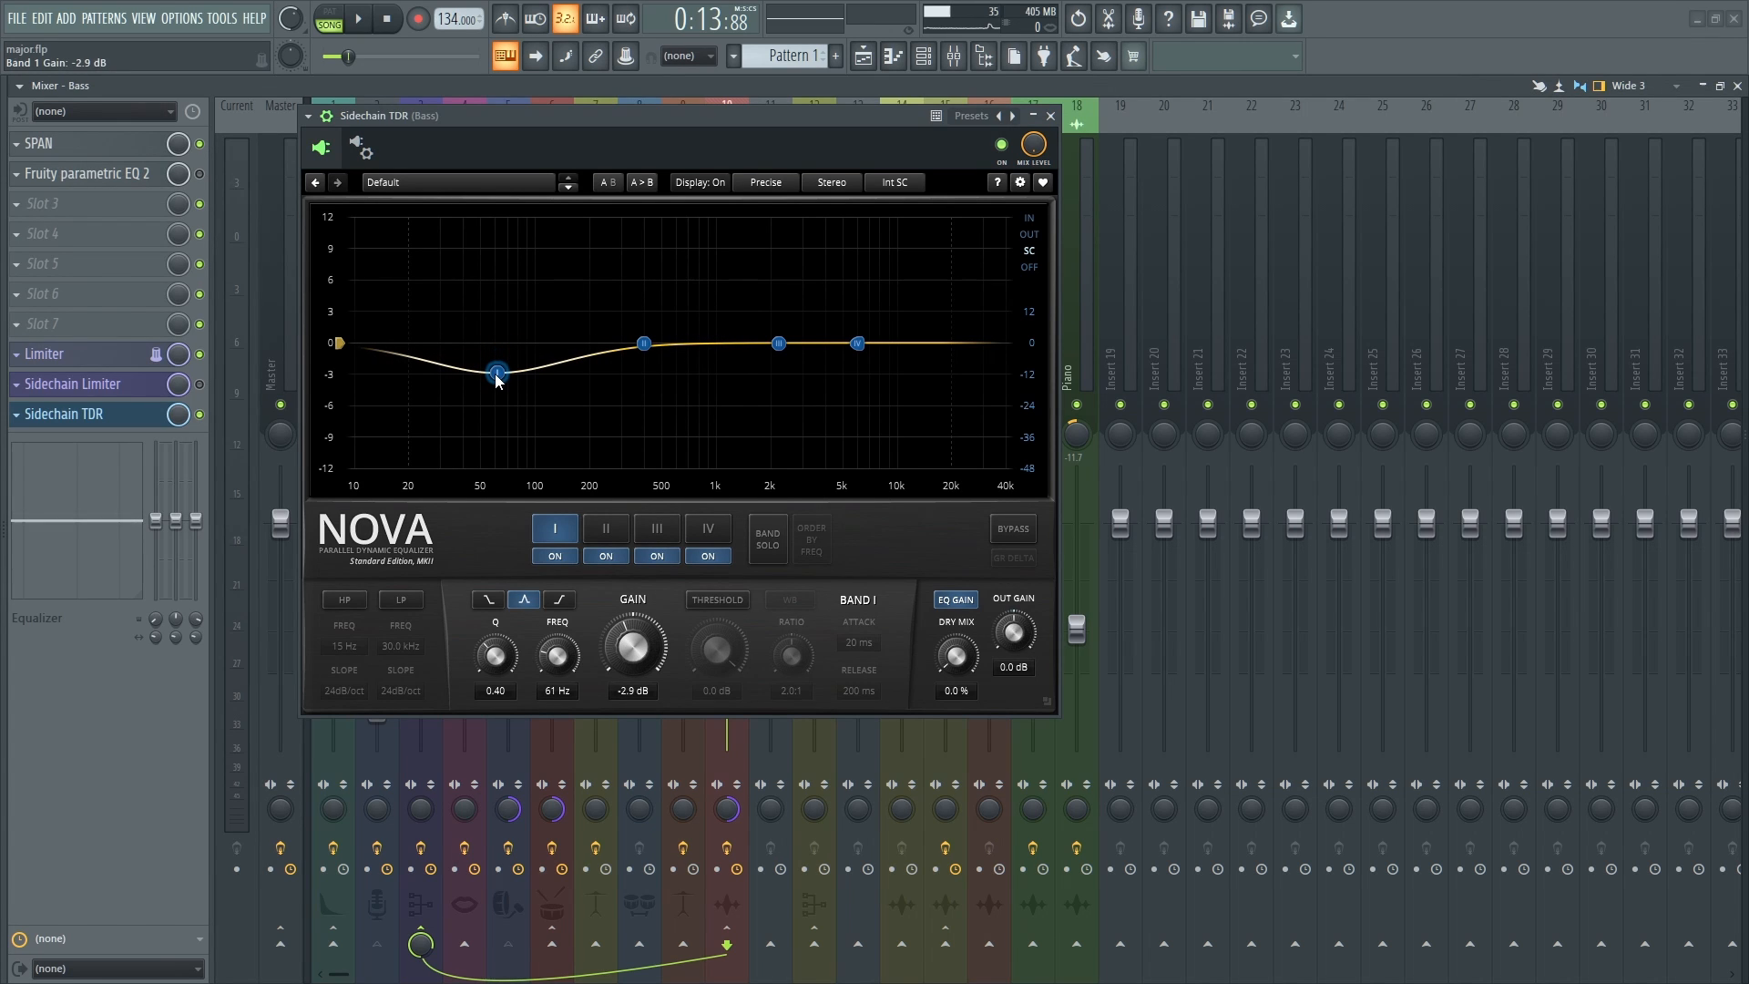
{"action": "left_click_drag", "start_coordinate": [496, 369], "coordinate": [496, 374]}
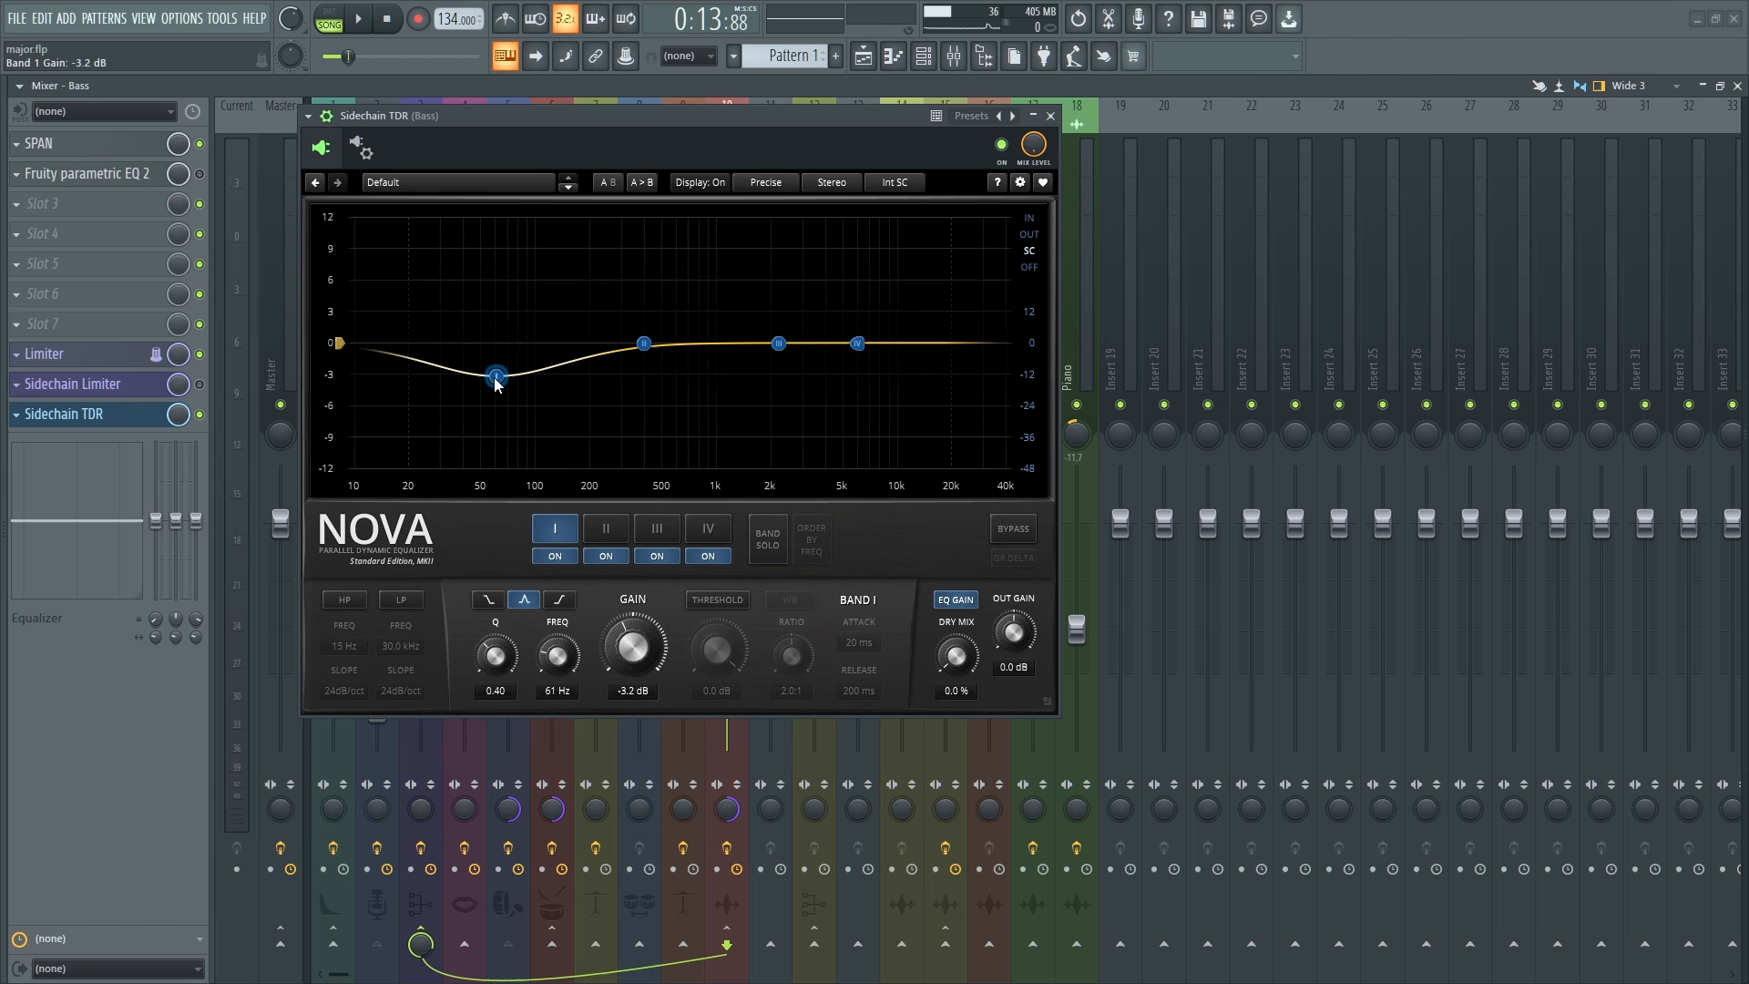
{"action": "mouse_move", "coordinate": [705, 678]}
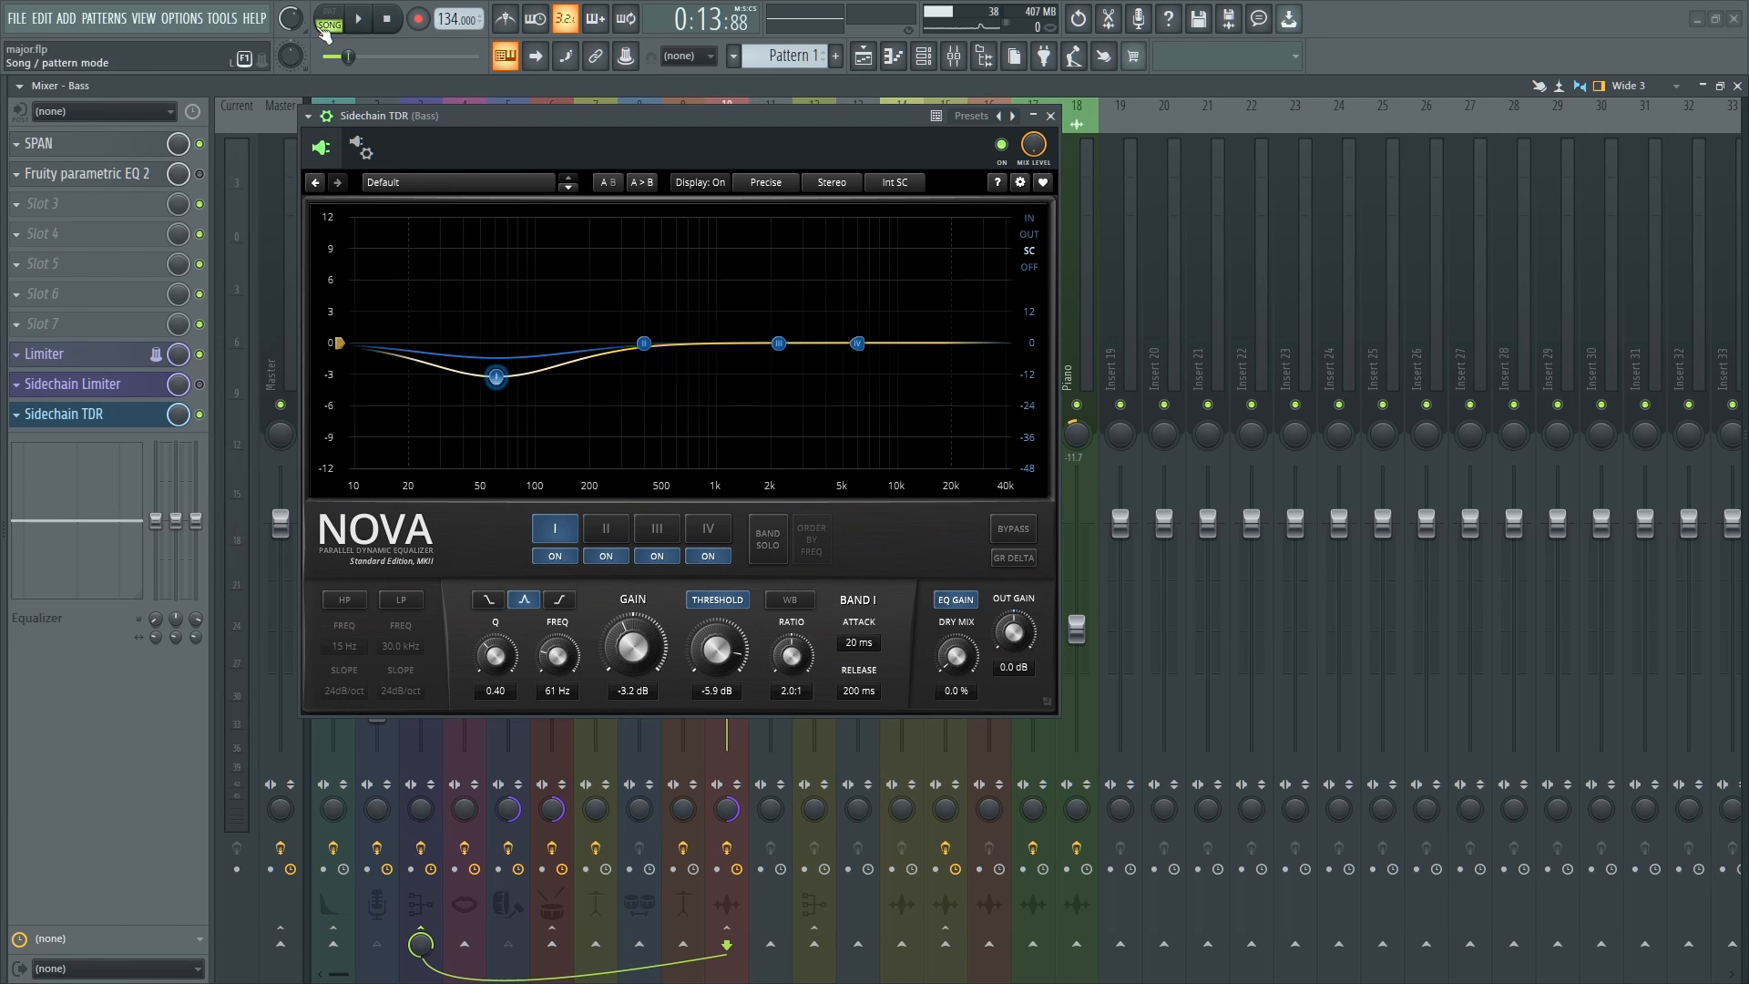
Start the song playing to hear the low band with Q 1.18, -28.9 dB threshold, 2.9:1 ratio.
{"action": "left_click", "coordinate": [357, 18]}
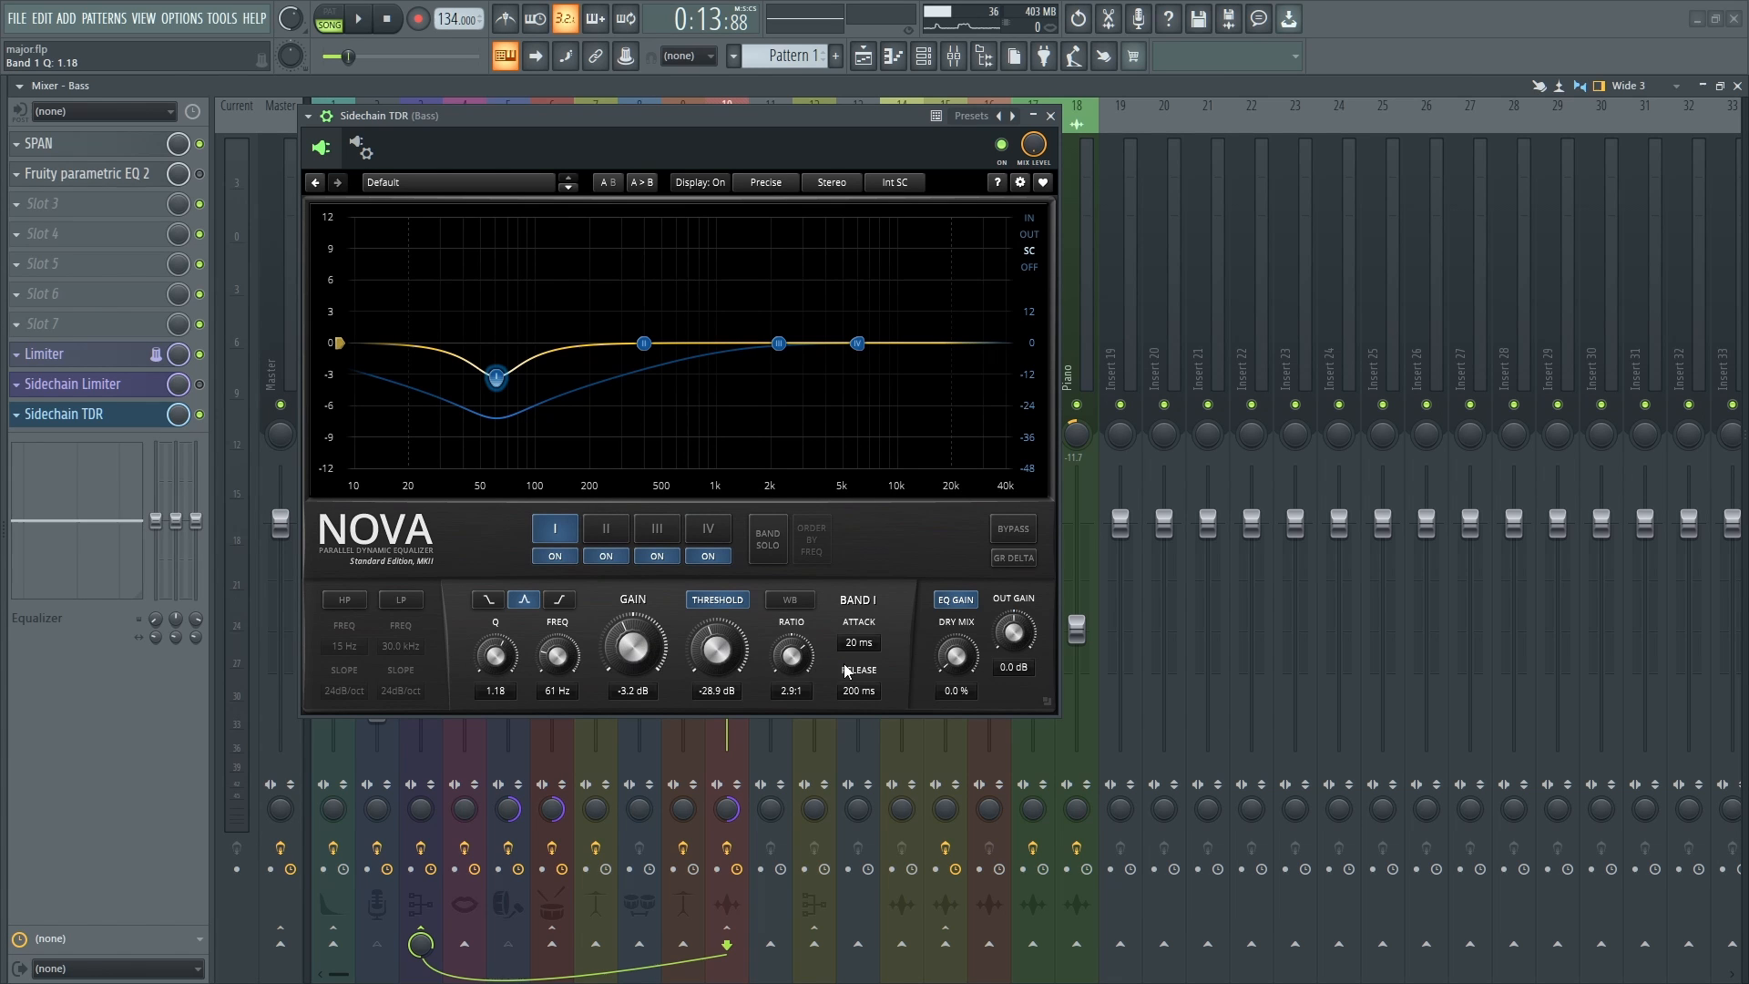
{"action": "left_click", "coordinate": [356, 19]}
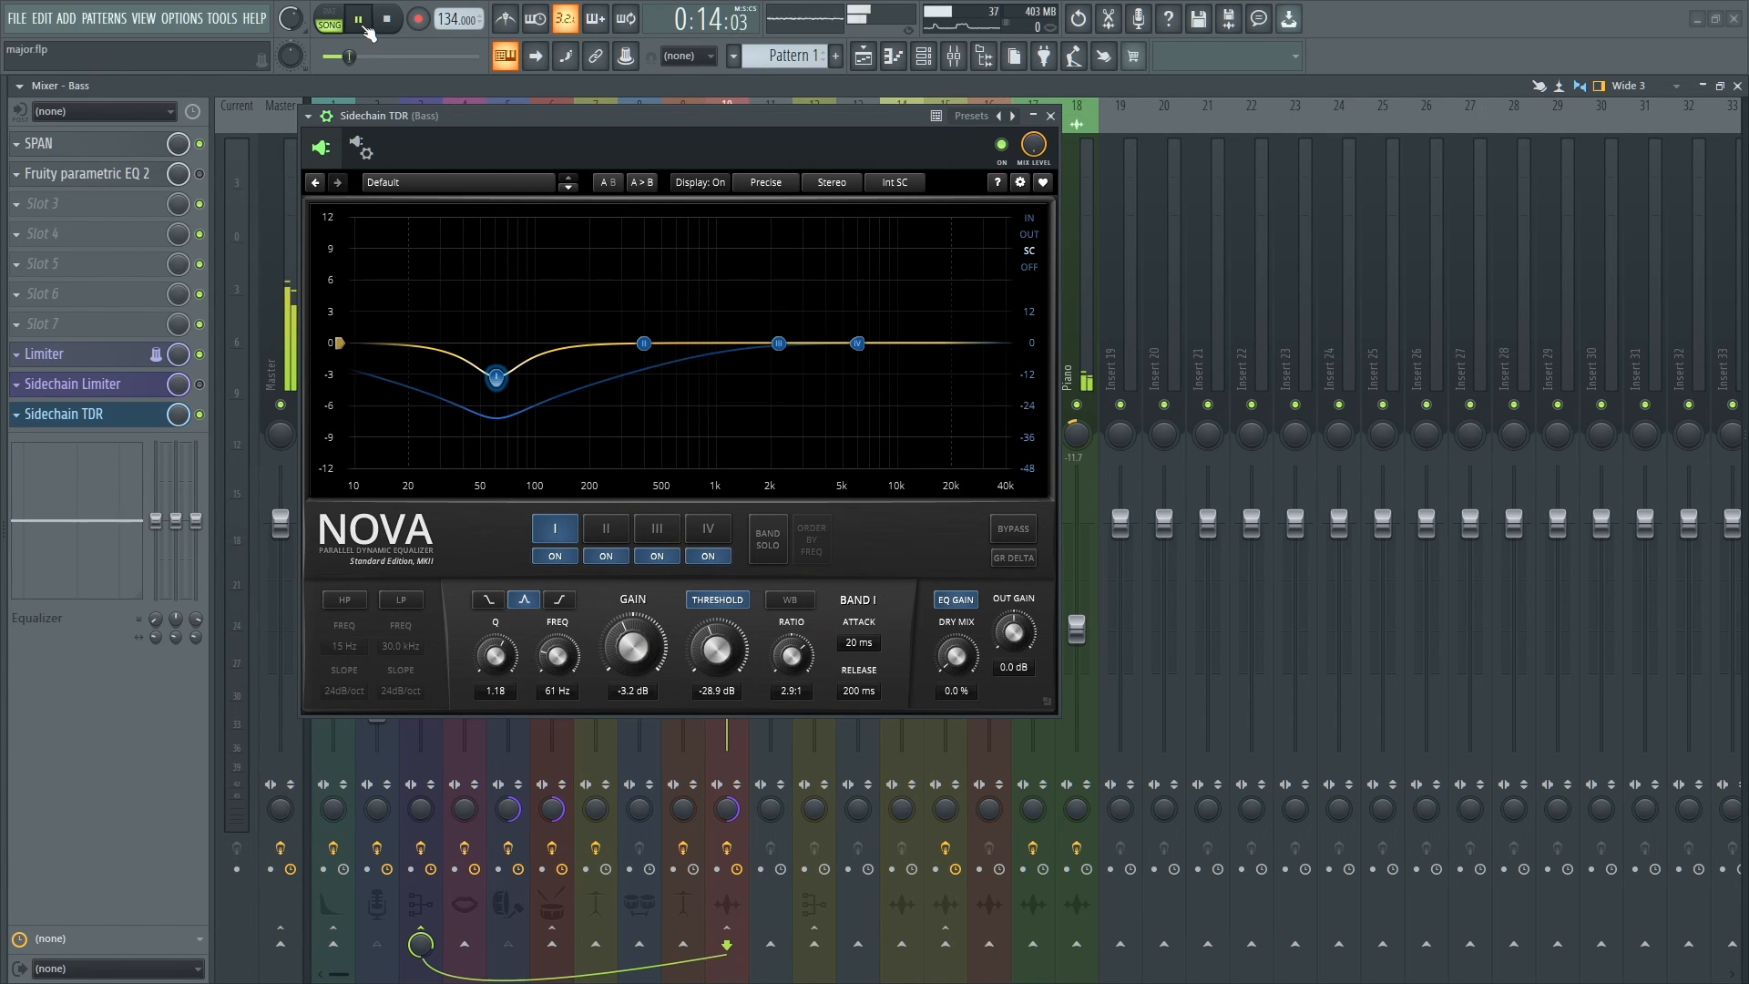
Toggle Nova's BYPASS repeatedly during playback to compare the processed and dry bass.
{"action": "left_click", "coordinate": [1011, 529]}
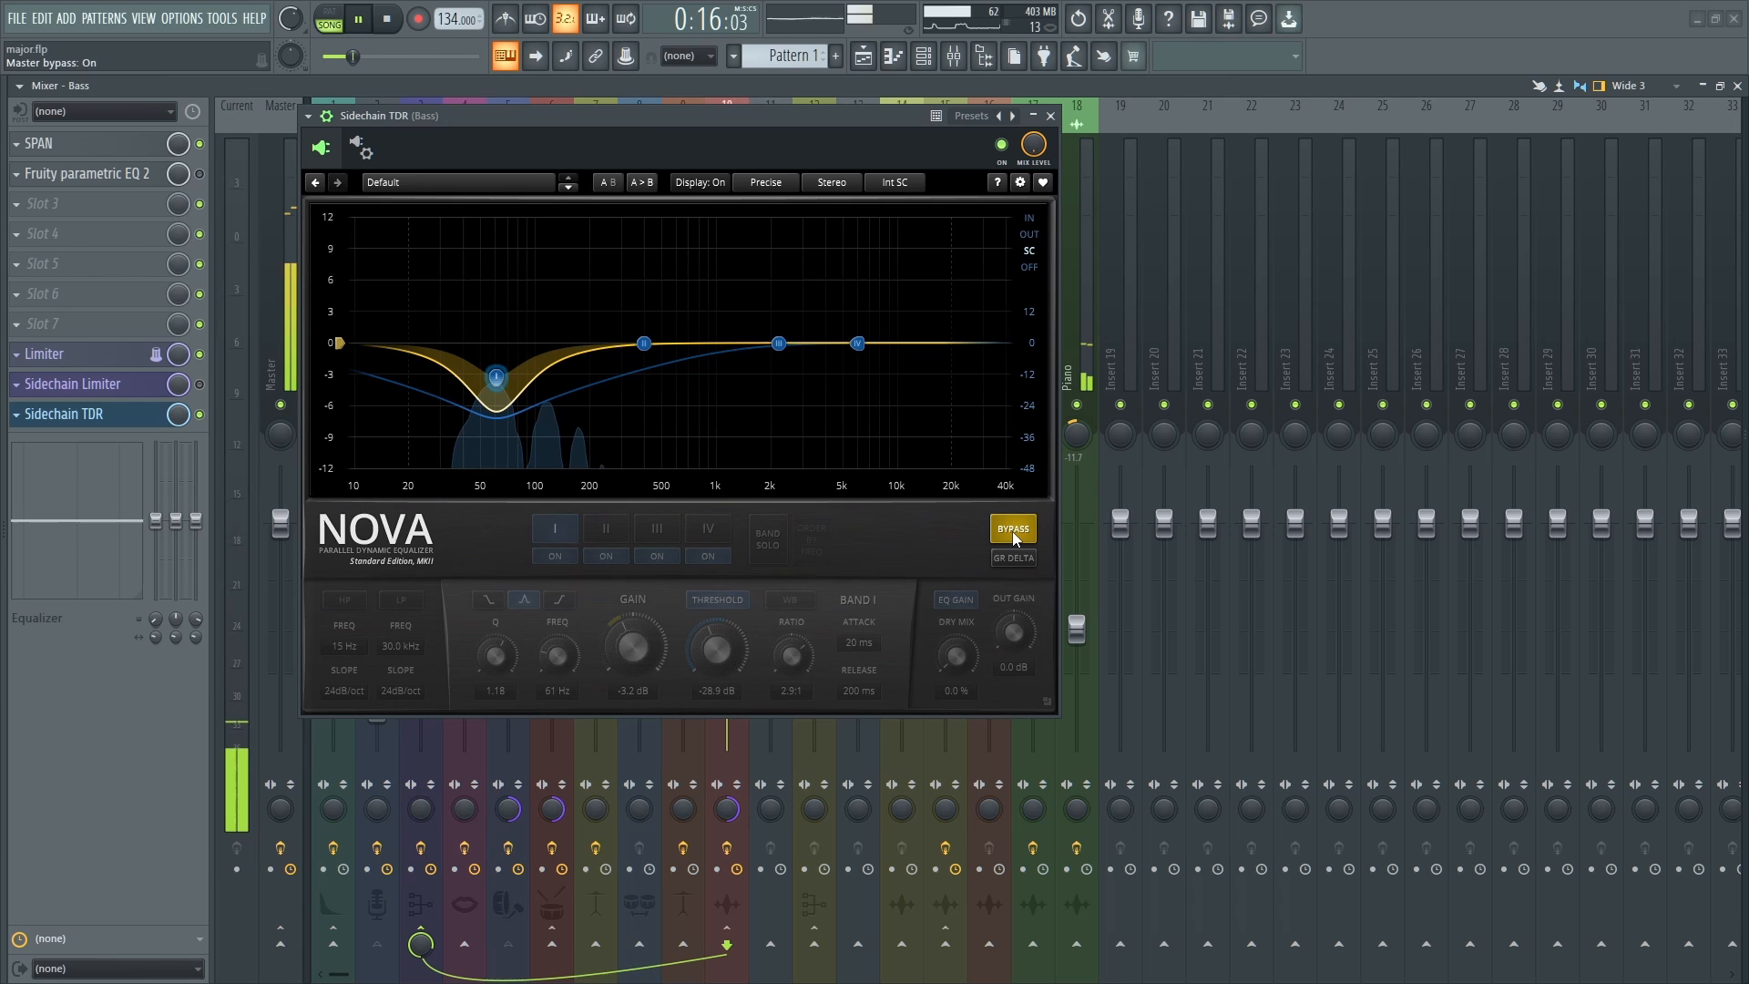
{"action": "left_click", "coordinate": [1012, 528]}
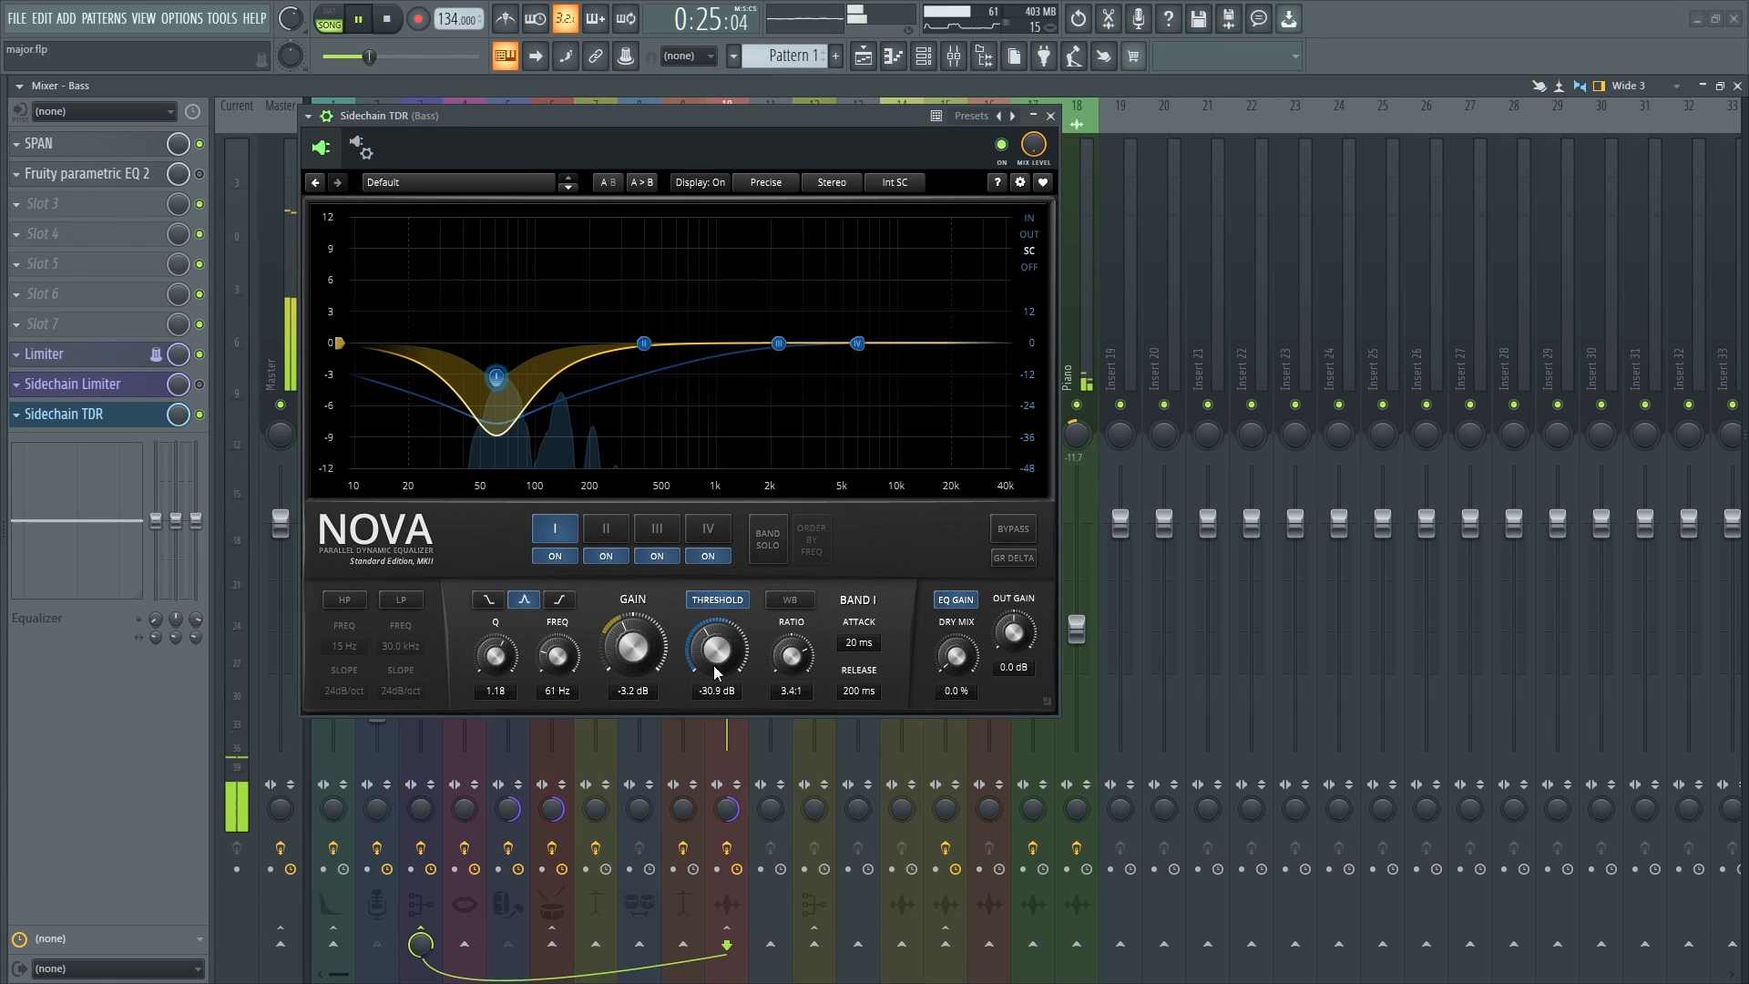
{"action": "left_click", "coordinate": [1011, 529]}
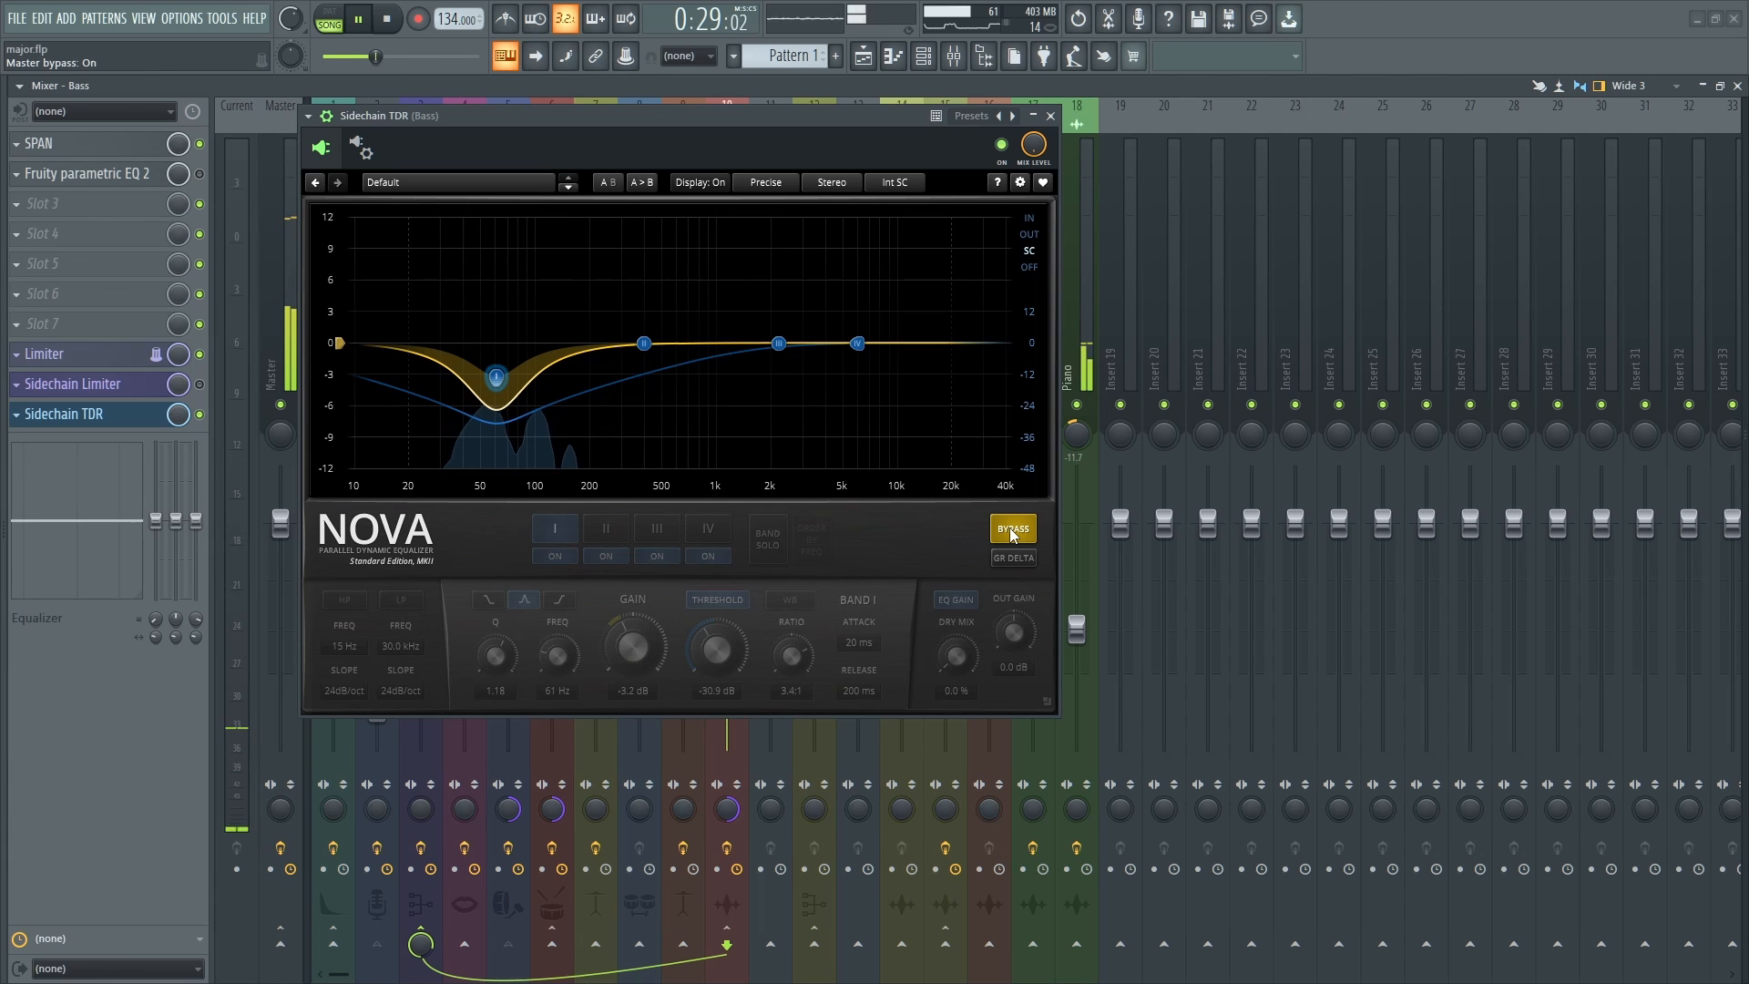
{"action": "left_click", "coordinate": [357, 19]}
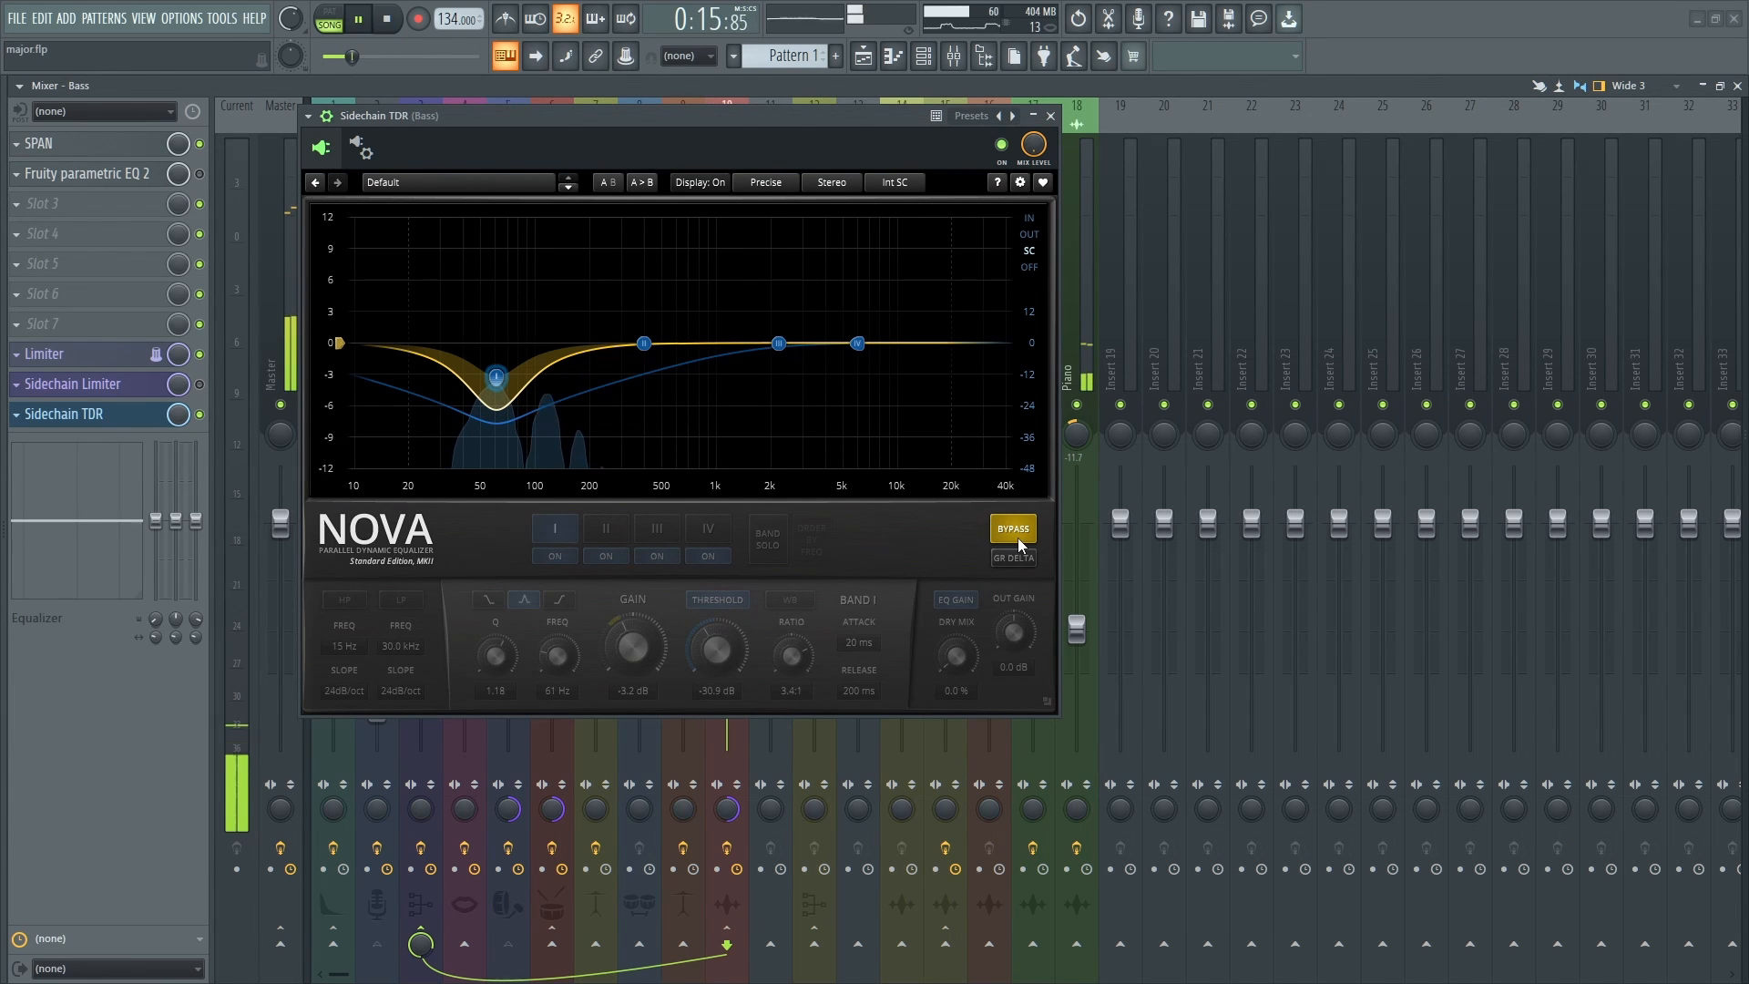
{"action": "left_click", "coordinate": [1011, 532]}
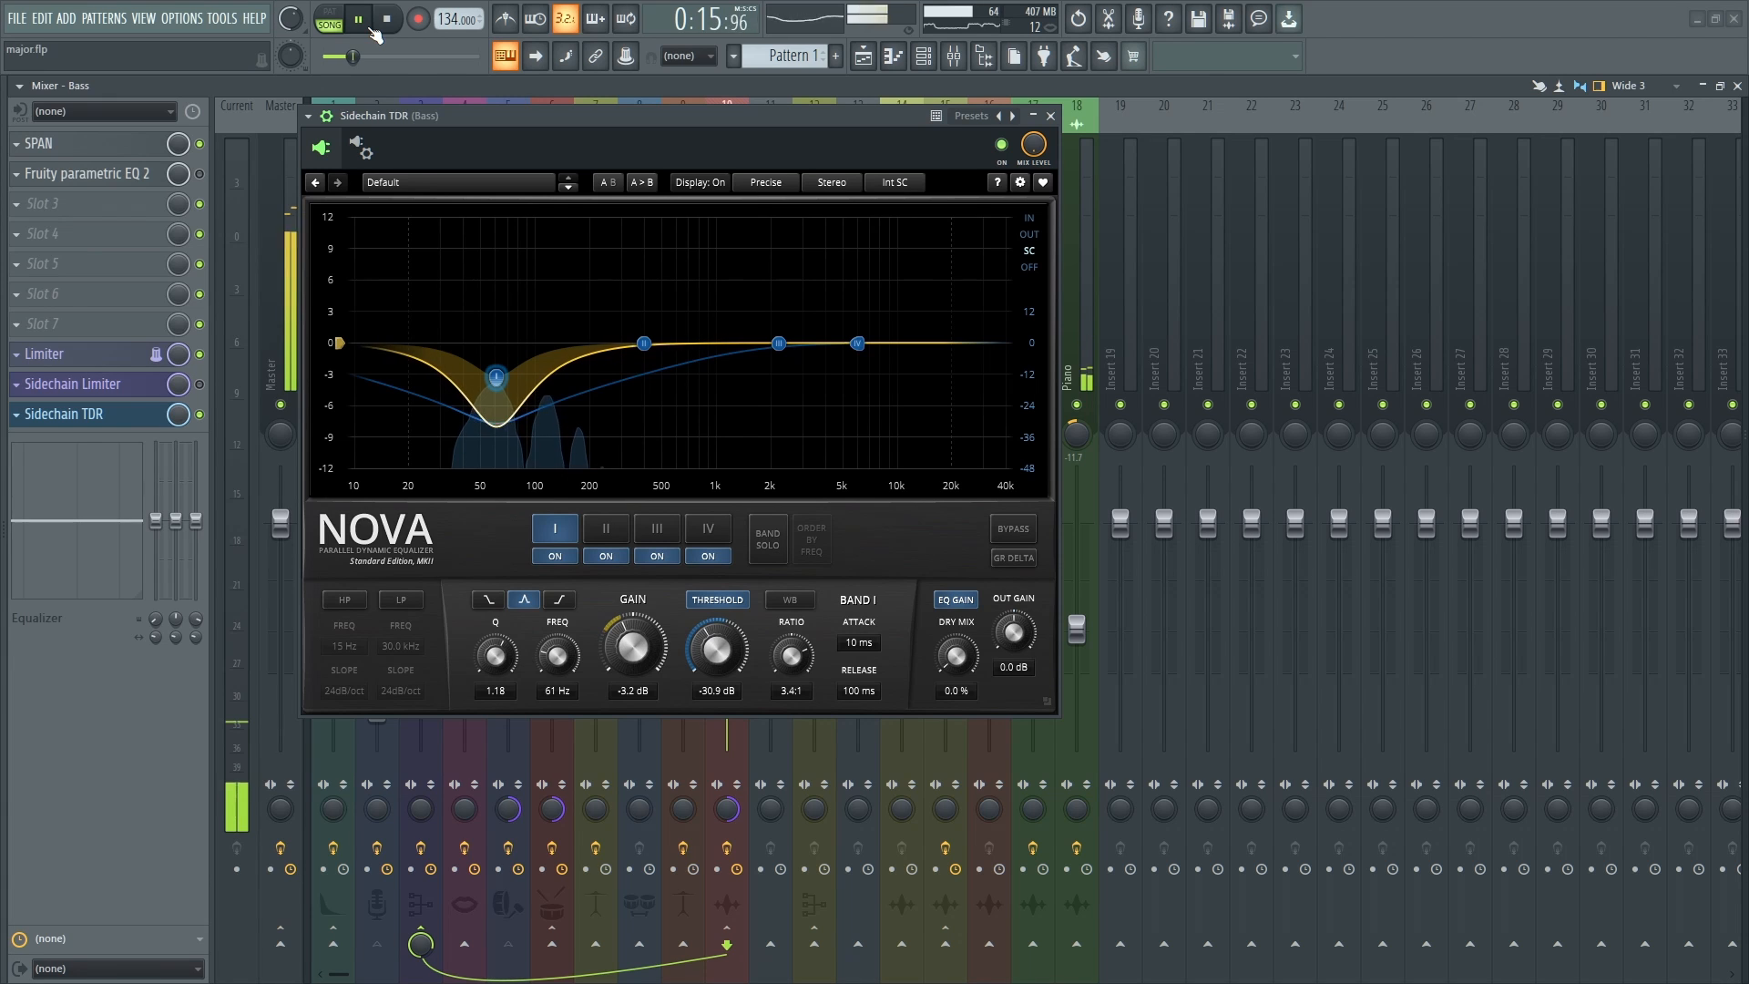
{"action": "left_click", "coordinate": [1011, 529]}
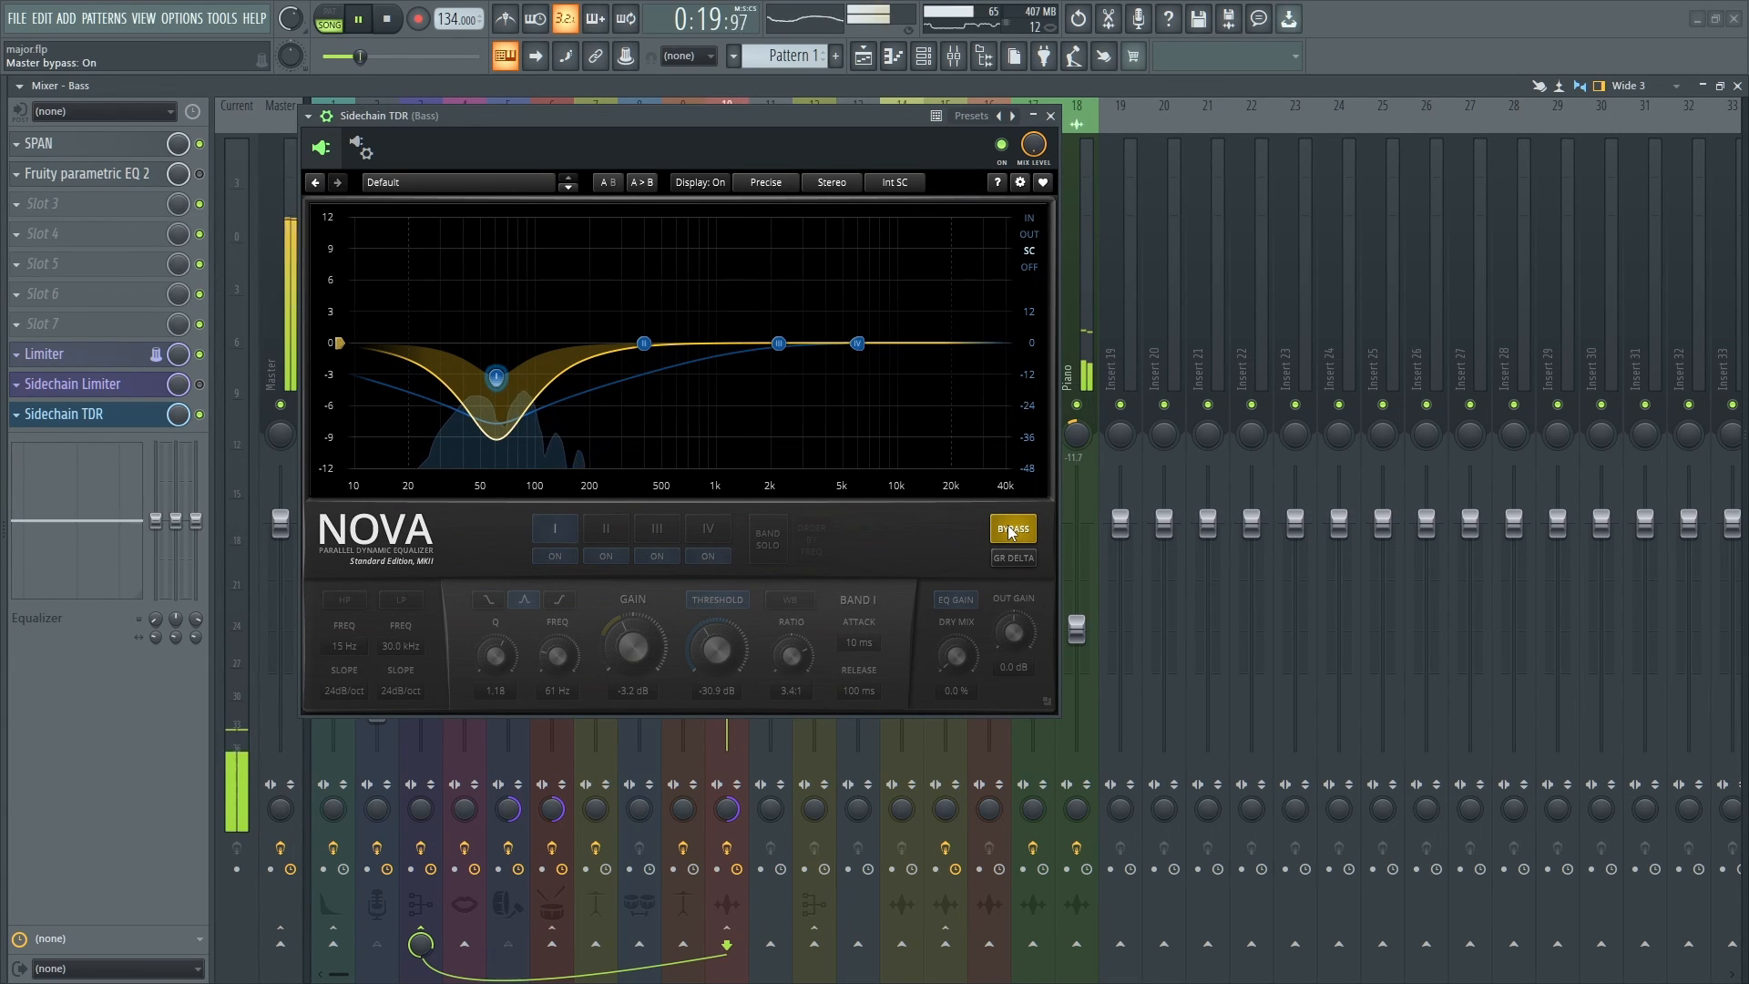
{"action": "left_click", "coordinate": [1011, 529]}
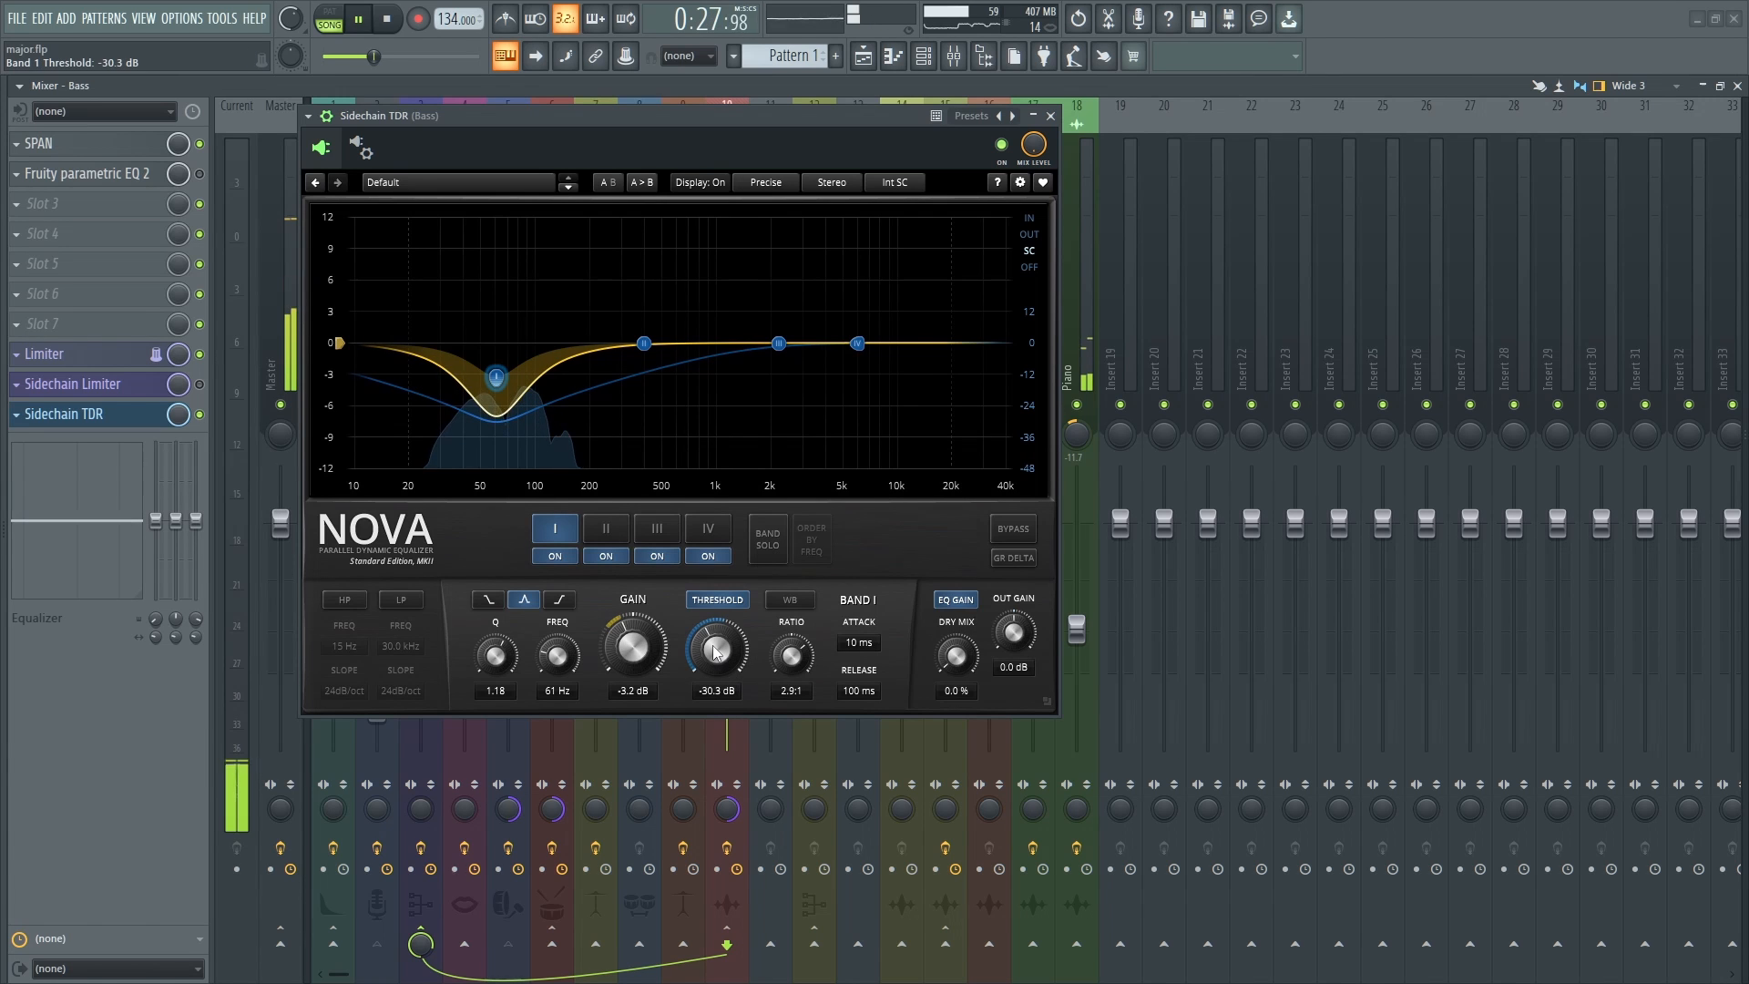
Stop playback, return to the song start, and set the Nova window lower over the mixer.
{"action": "left_click", "coordinate": [387, 18]}
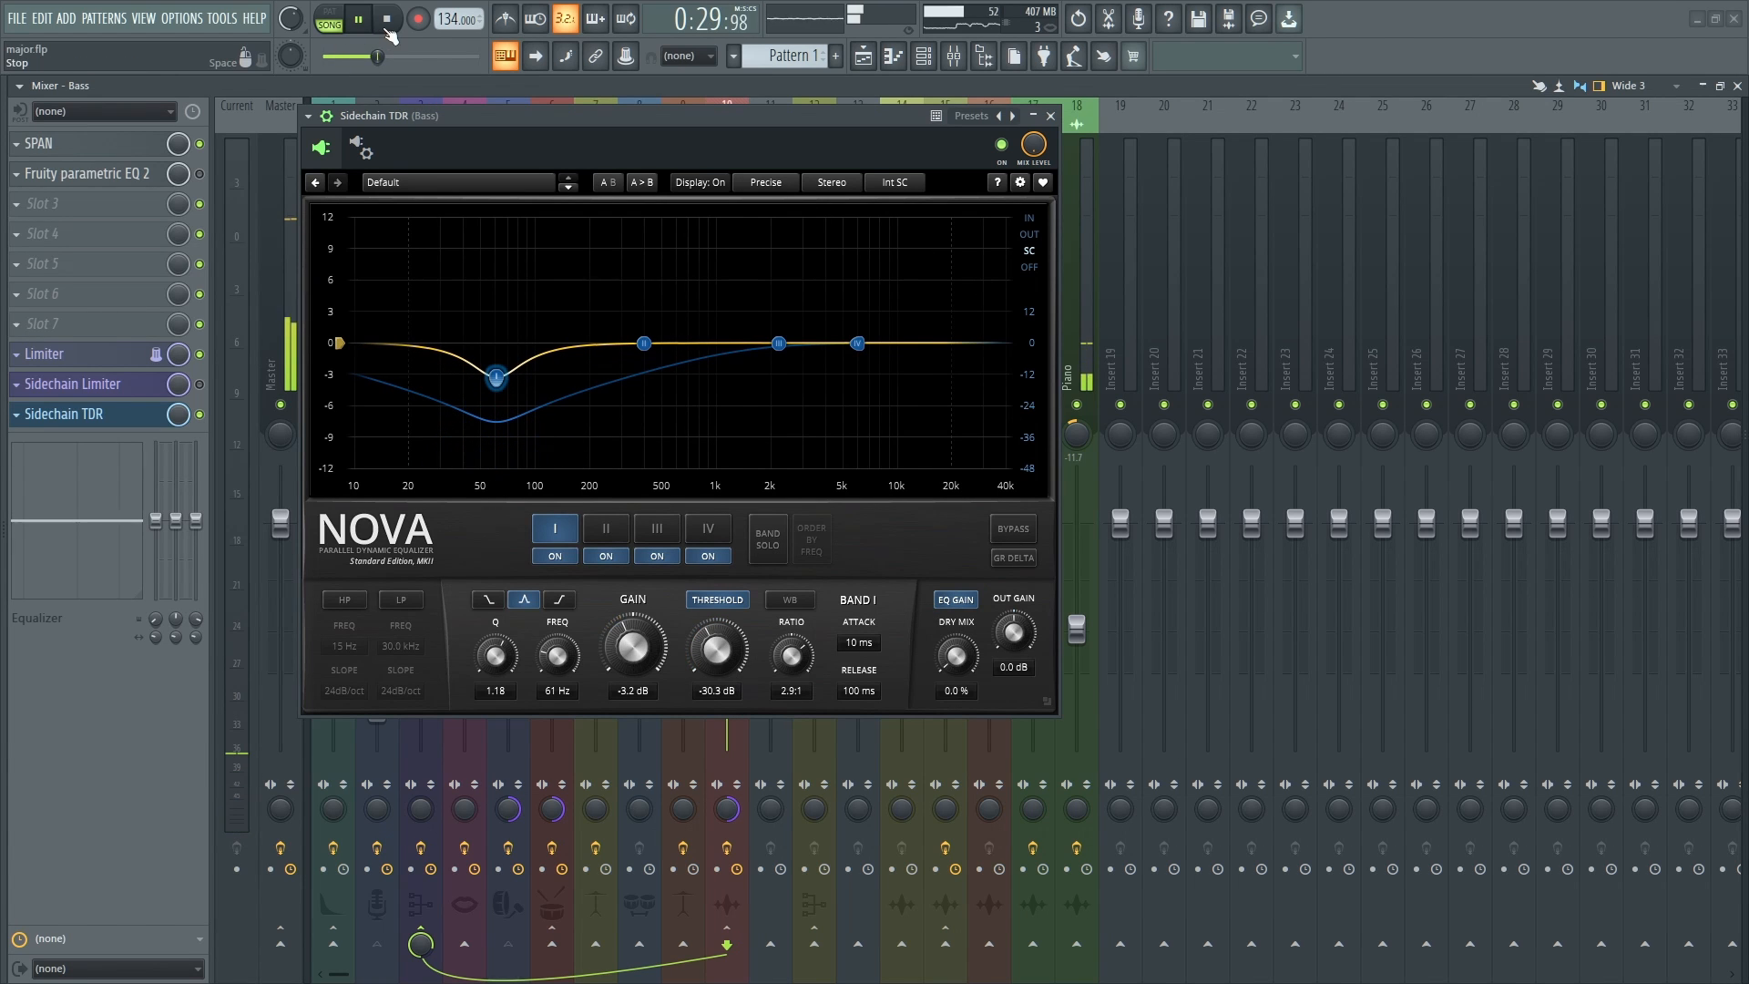
{"action": "left_click", "coordinate": [355, 18]}
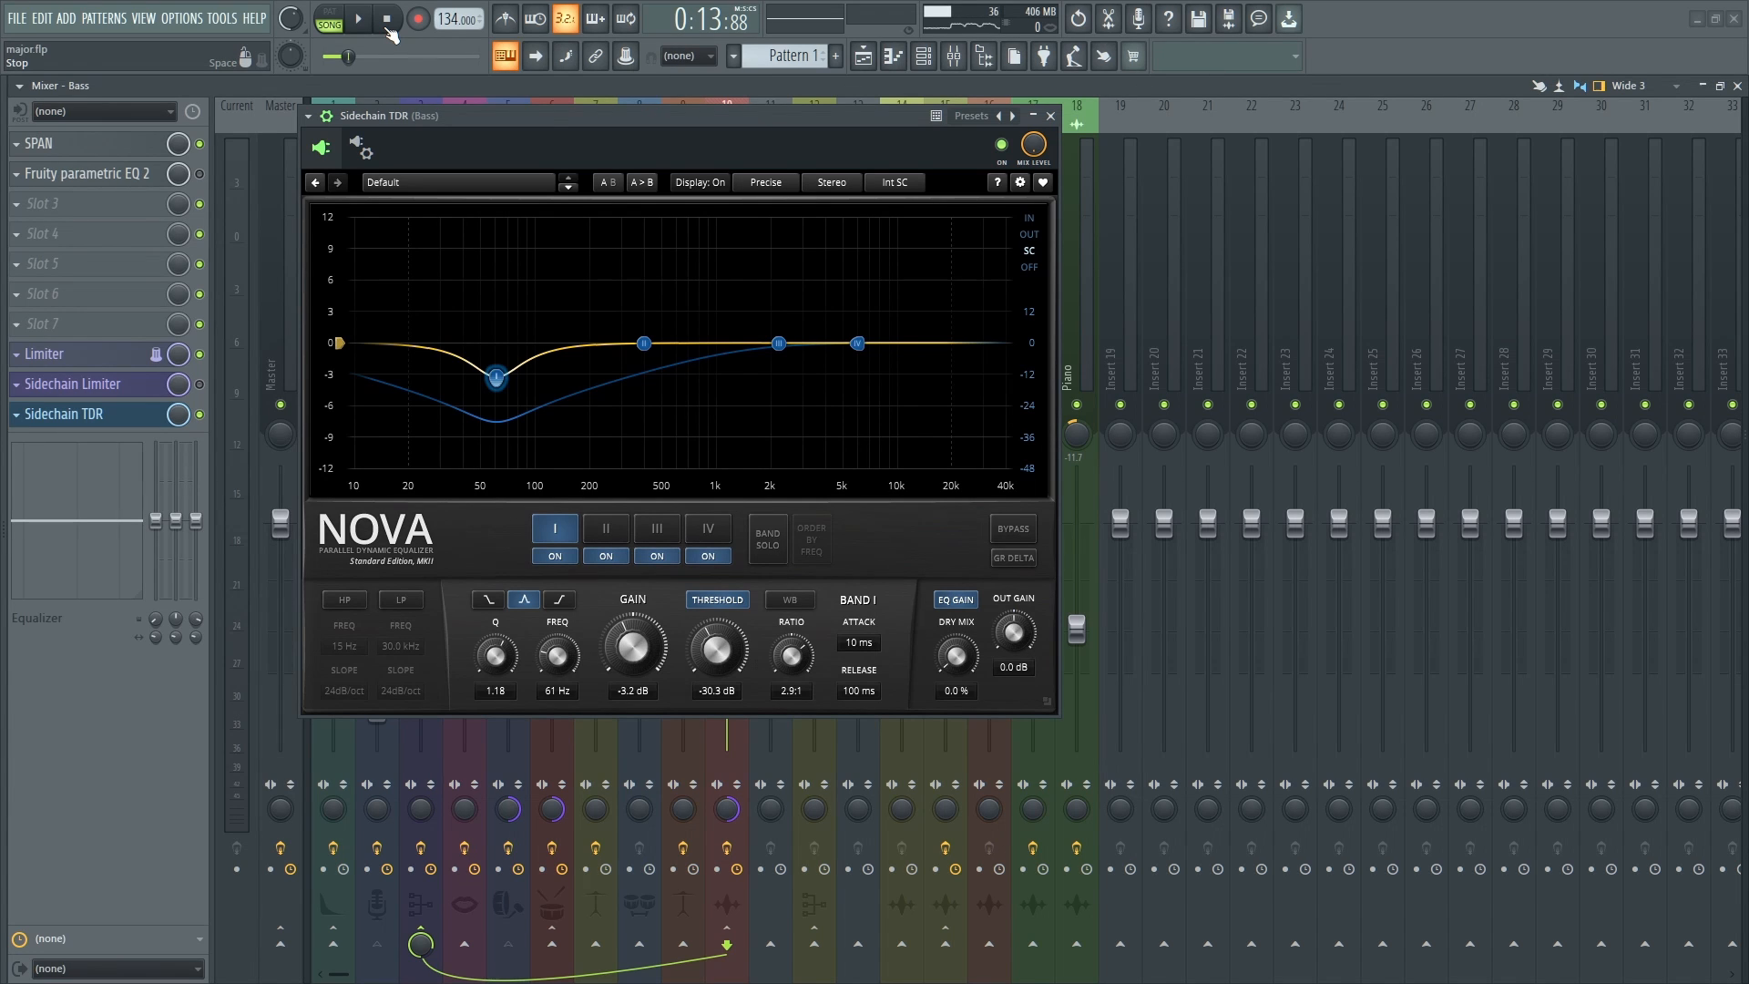
{"action": "mouse_move", "coordinate": [547, 83]}
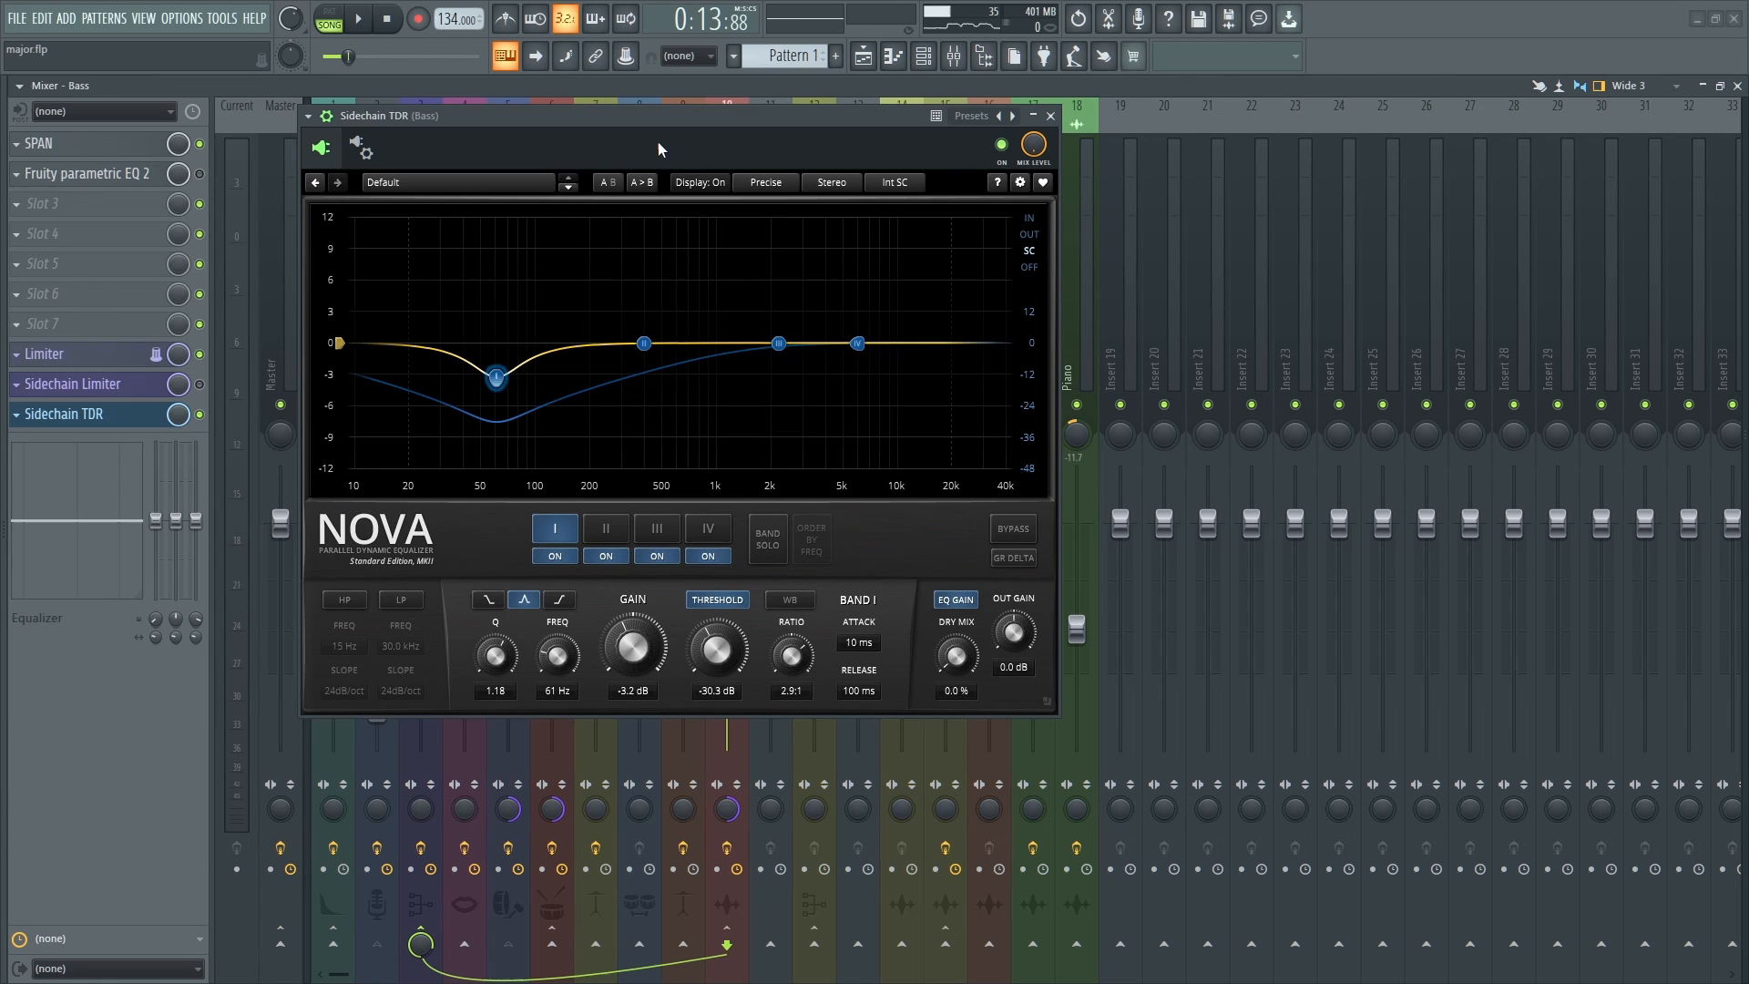
{"action": "mouse_move", "coordinate": [667, 133]}
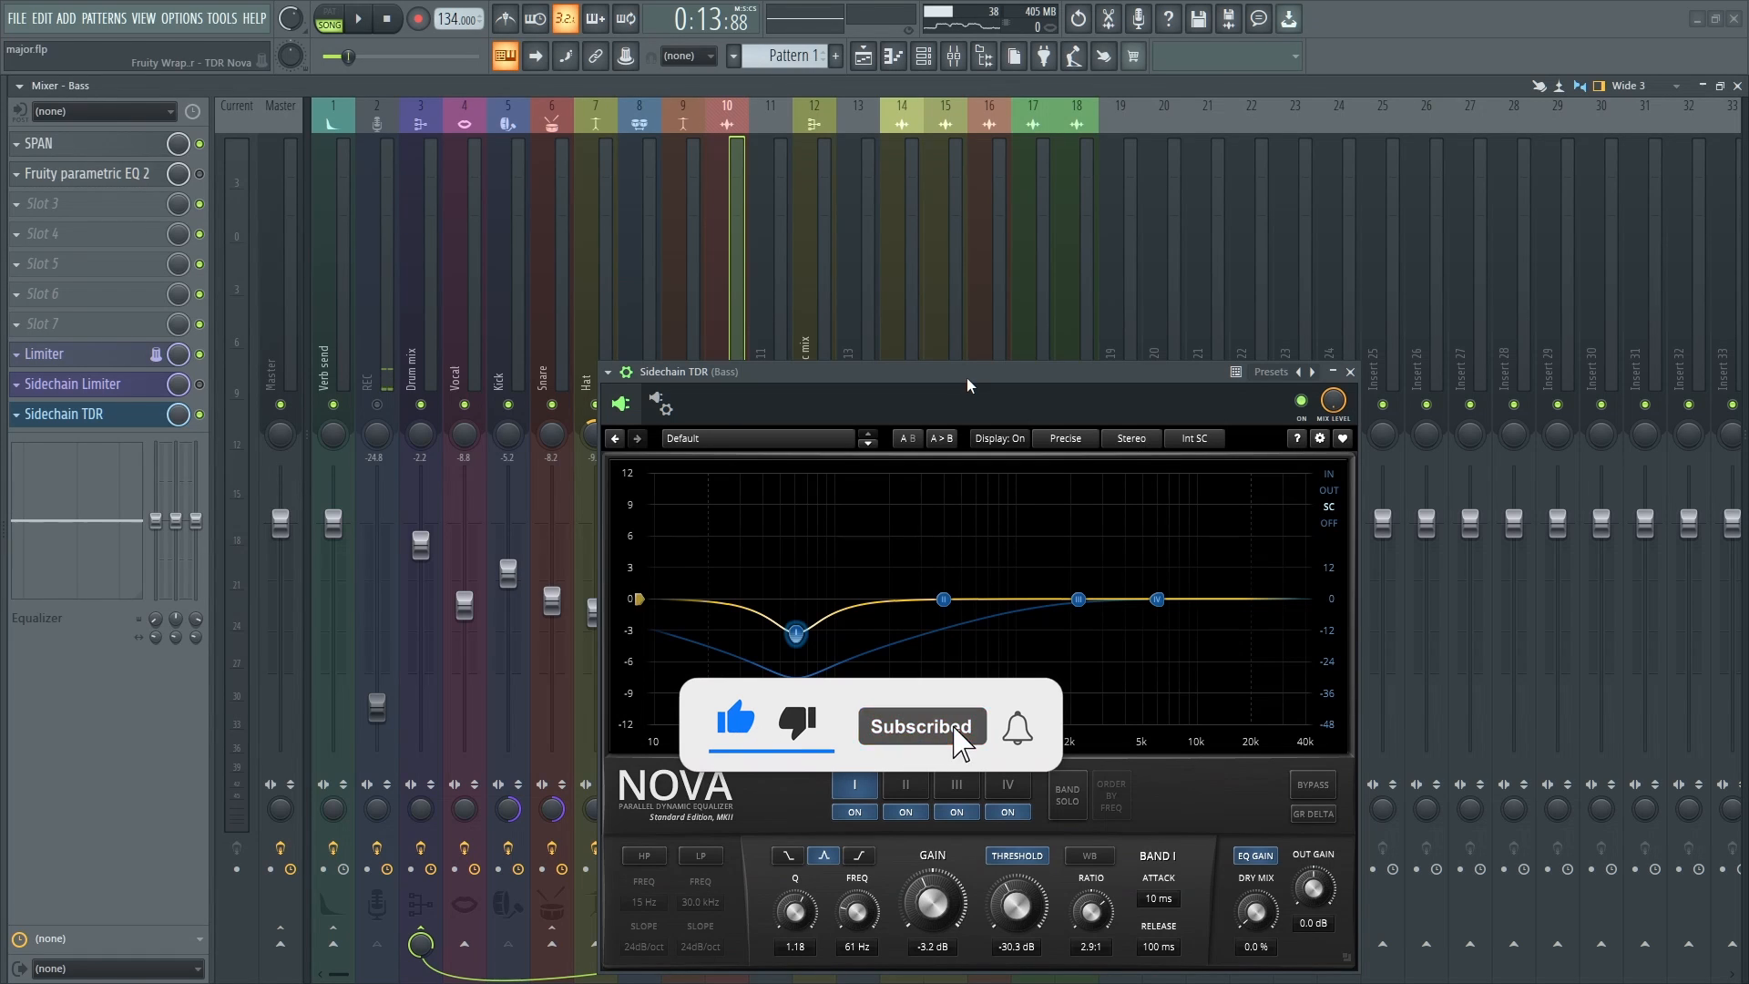
{"action": "left_click", "coordinate": [1017, 727]}
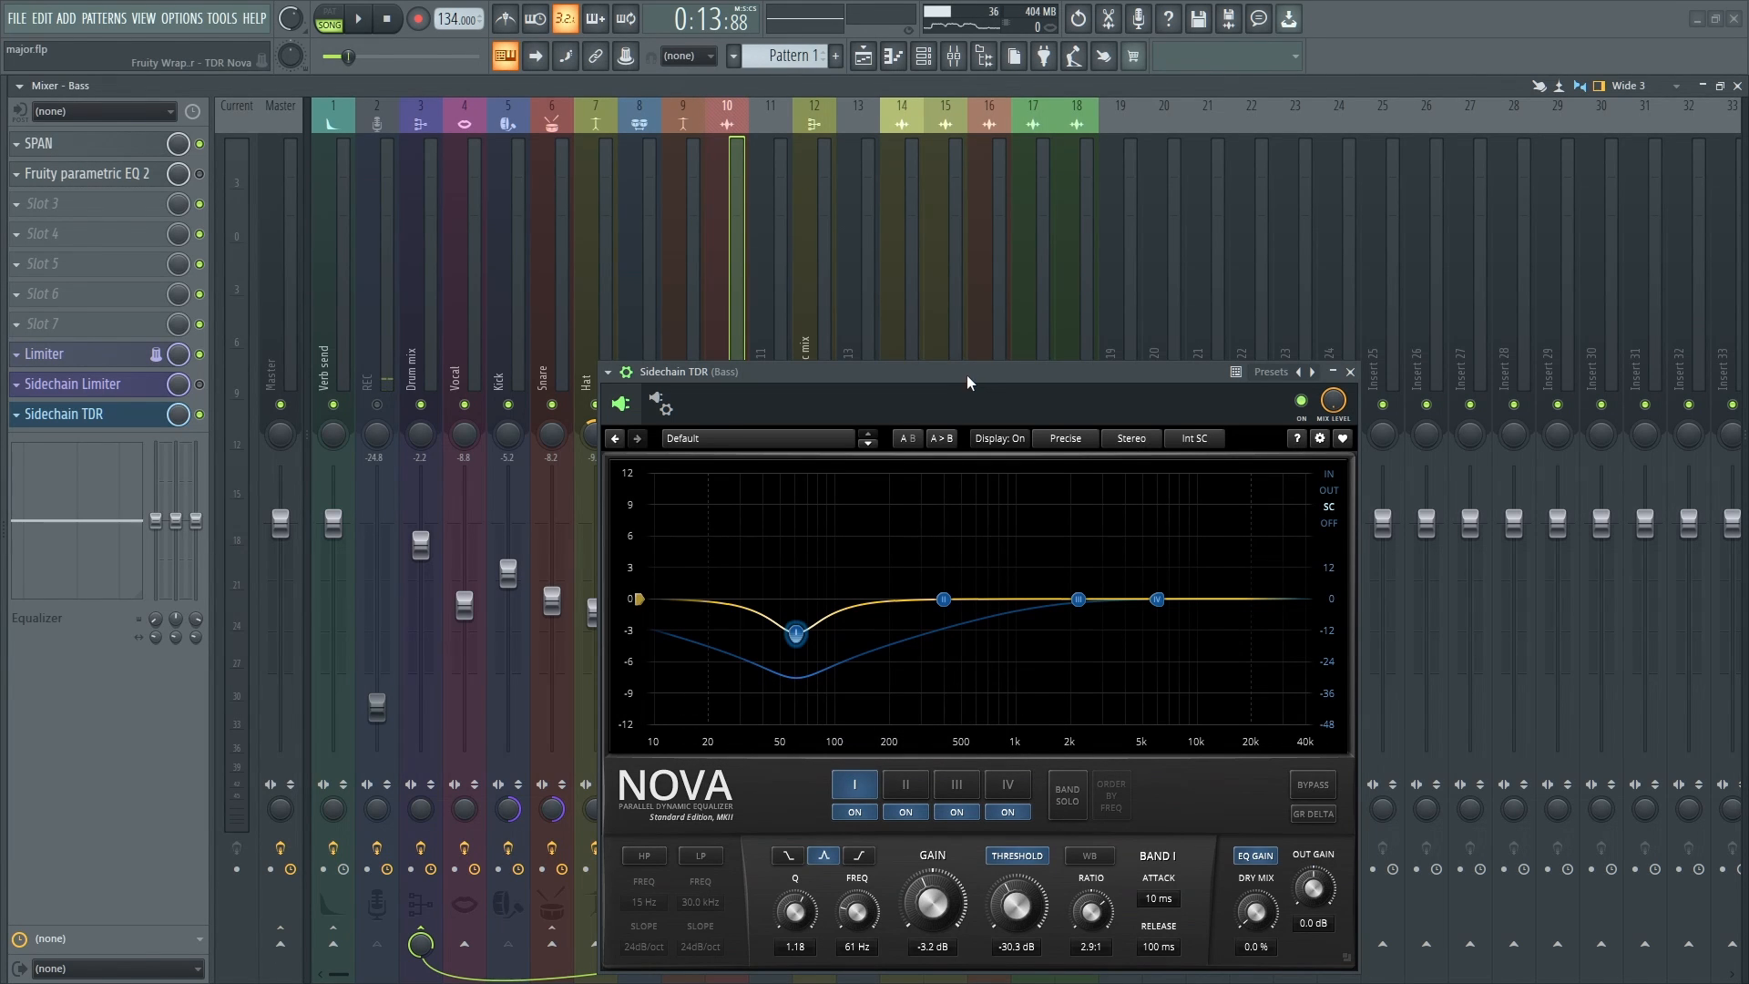
{"action": "mouse_move", "coordinate": [951, 389]}
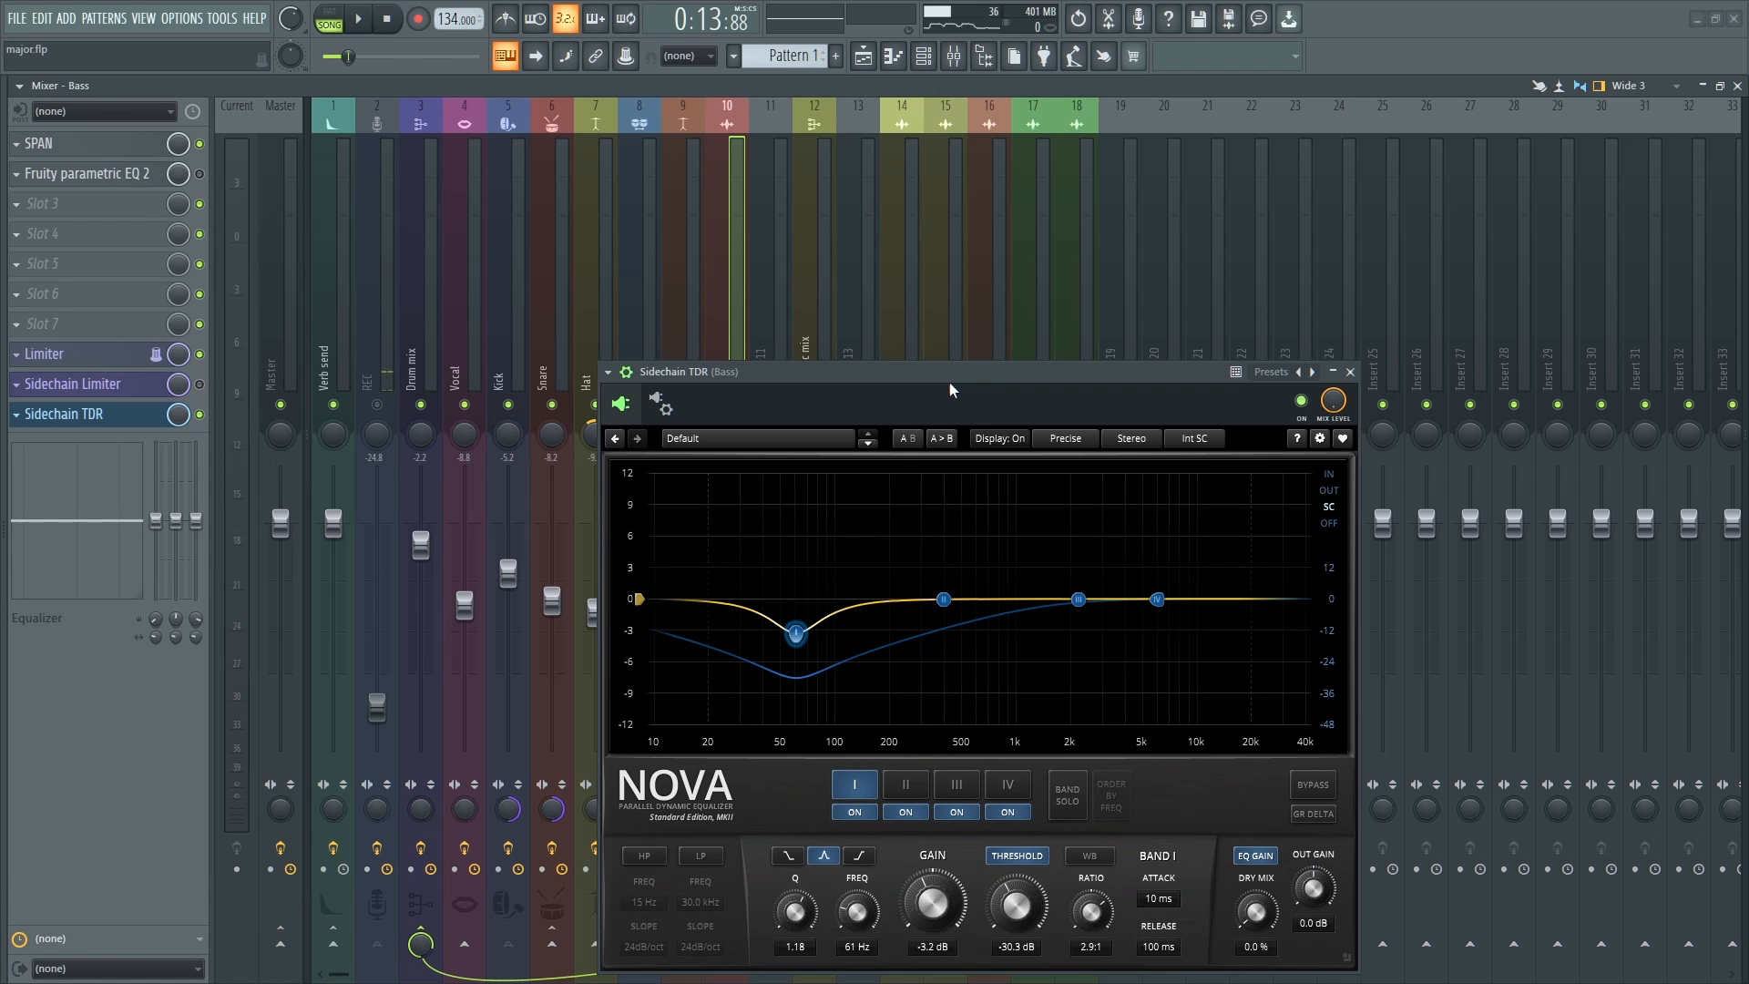